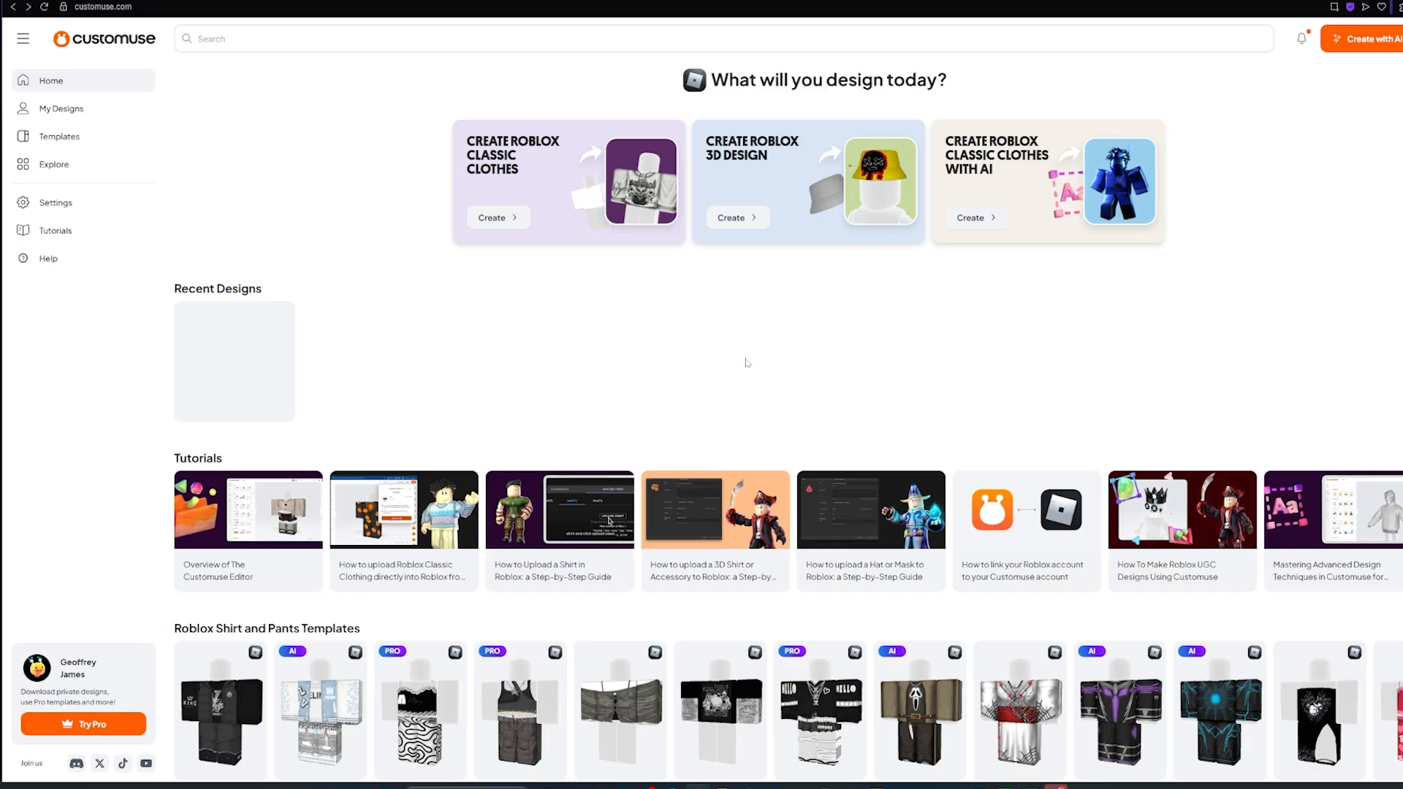
{"action": "mouse_move", "coordinate": [416, 305]}
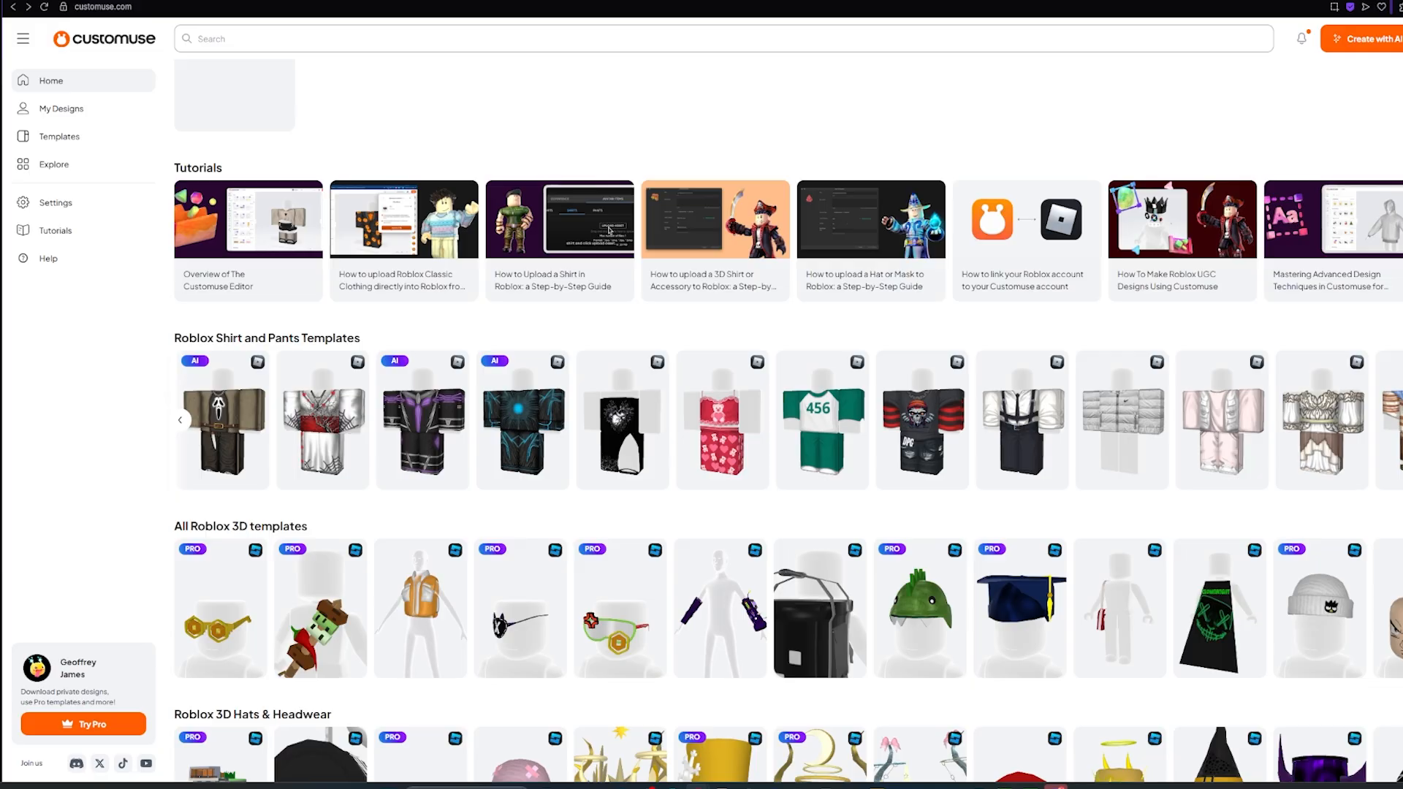
Search the Customuse templates for 'hoodie' to find the Plain Black Hoodie.
{"action": "type", "text": "ho"}
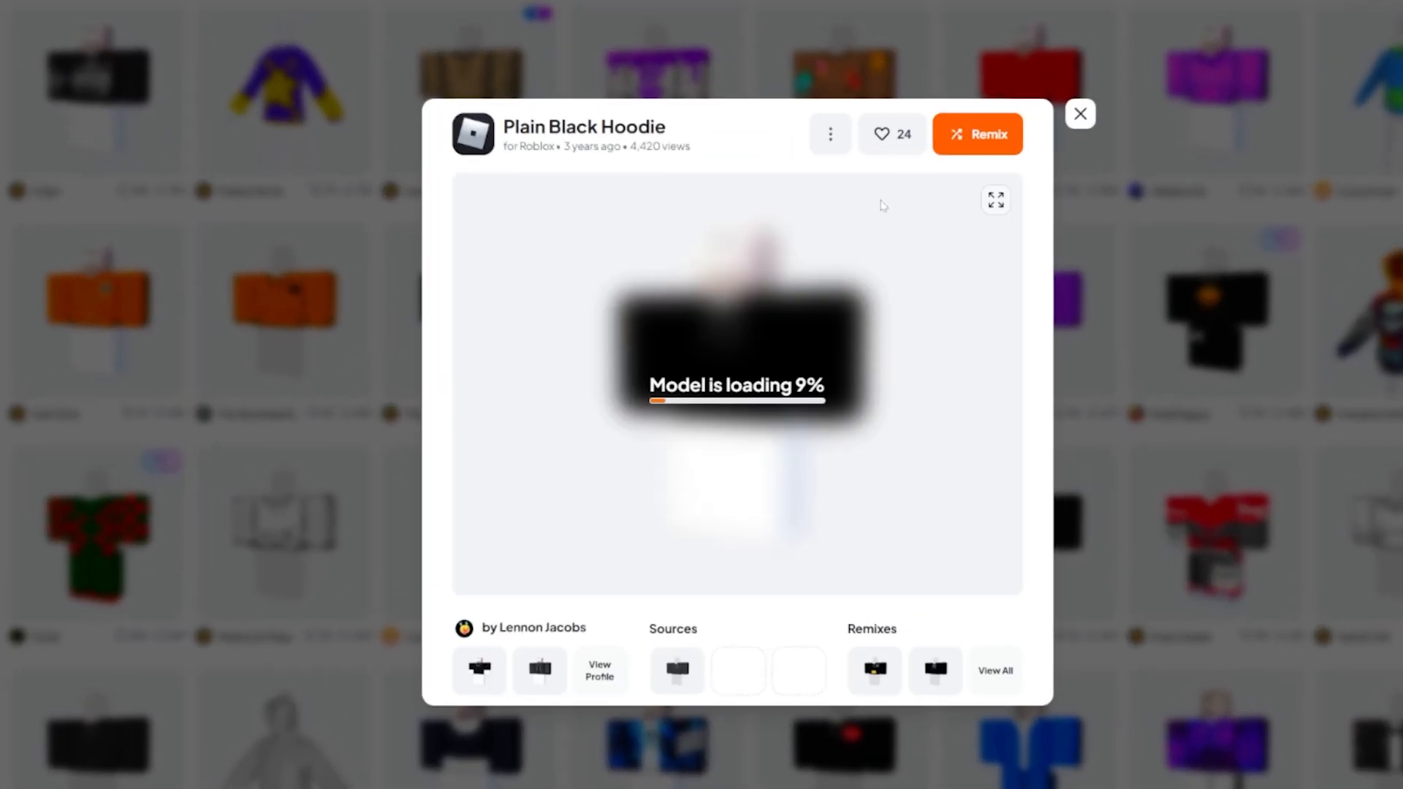
Remix the hoodie, try the Uploads, Text ('subscribe' GAME OVER style) panels, then show the accessory catalog.
{"action": "left_click", "coordinate": [978, 133]}
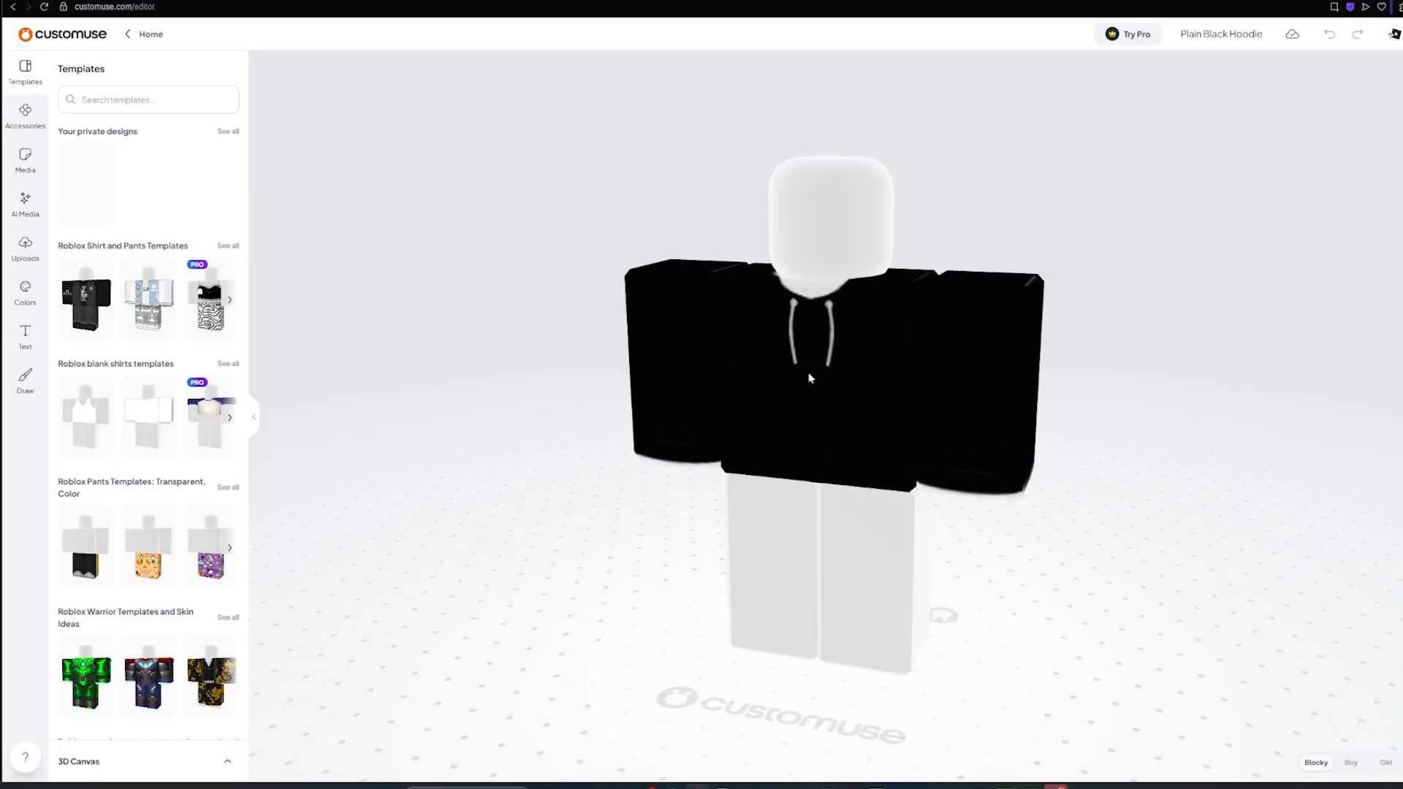
{"action": "left_click", "coordinate": [25, 248]}
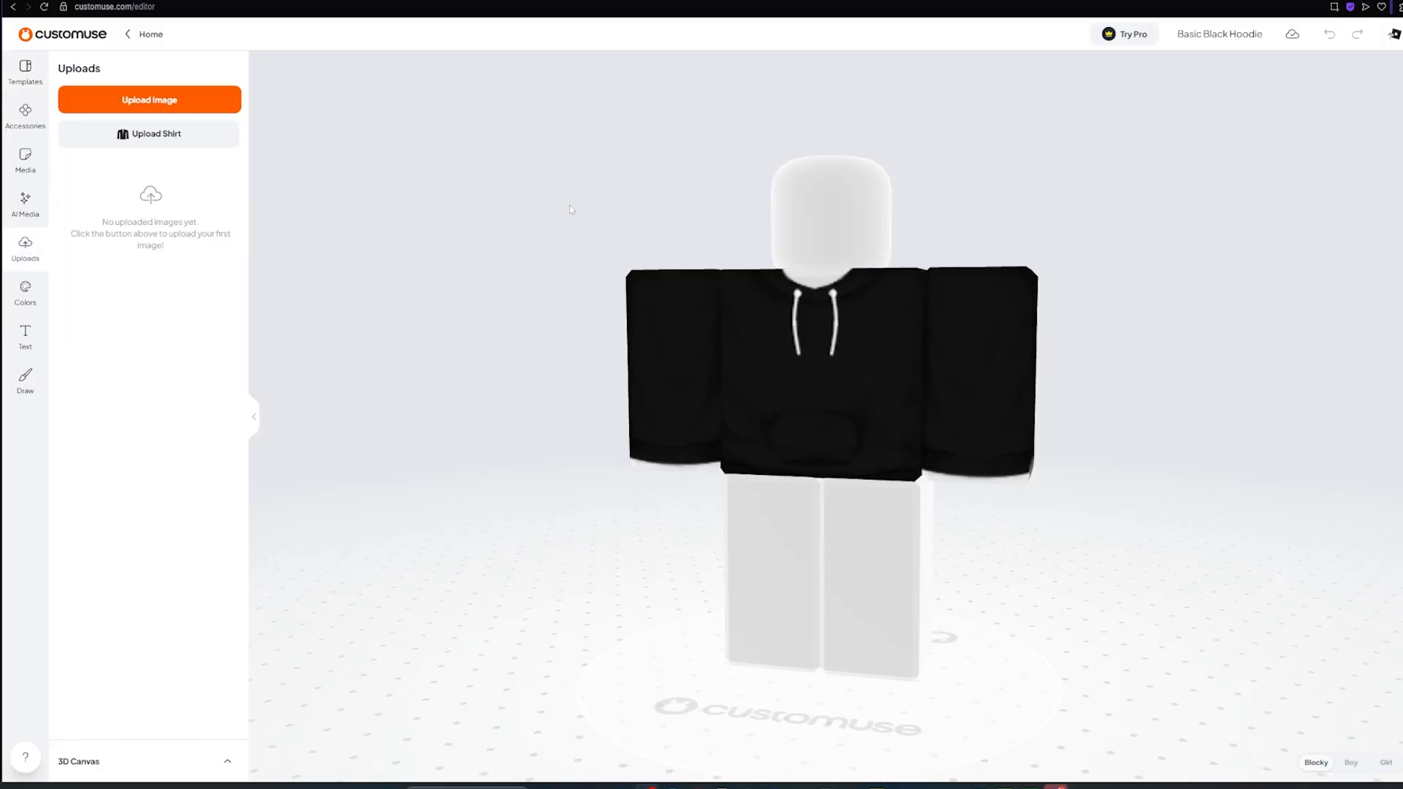
{"action": "mouse_move", "coordinate": [860, 322]}
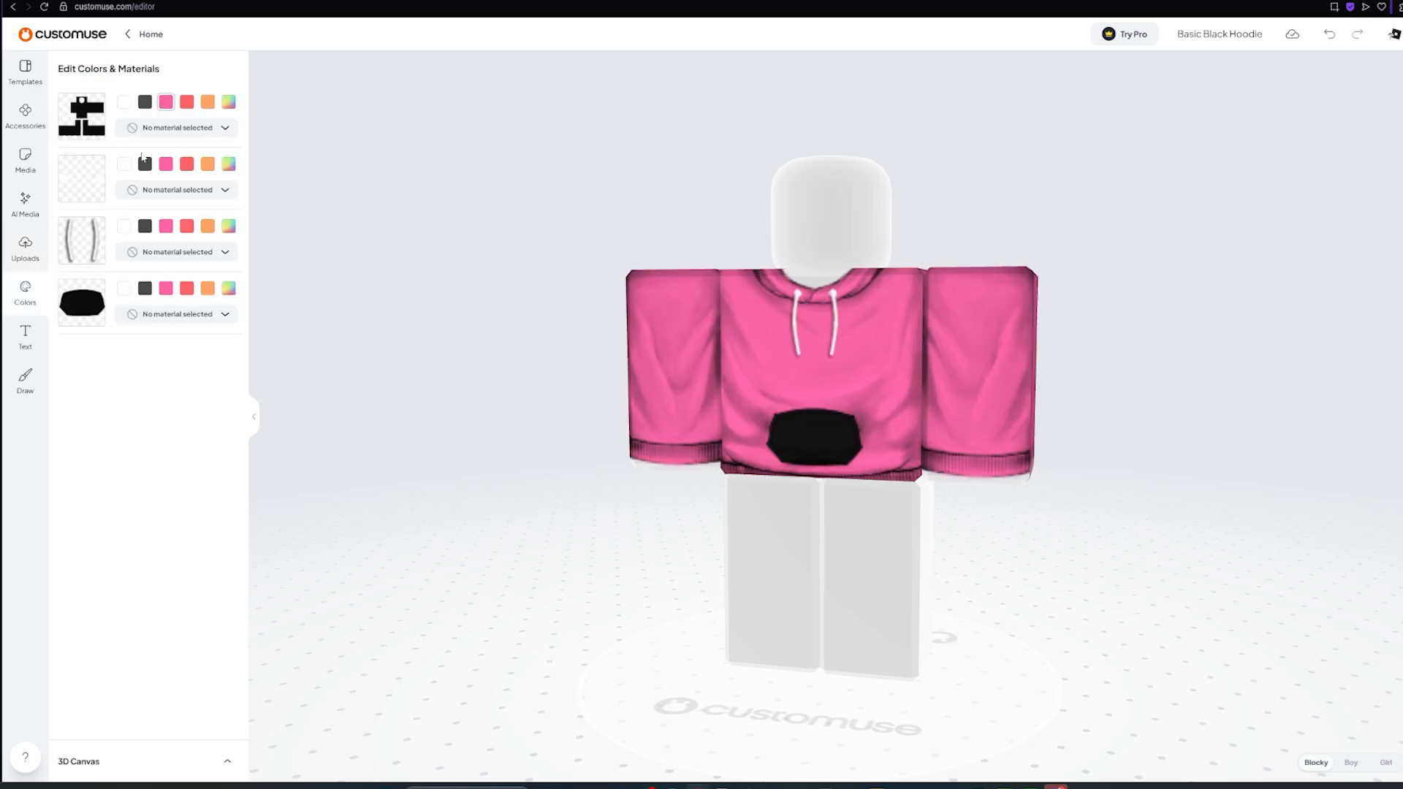
{"action": "left_click", "coordinate": [25, 337]}
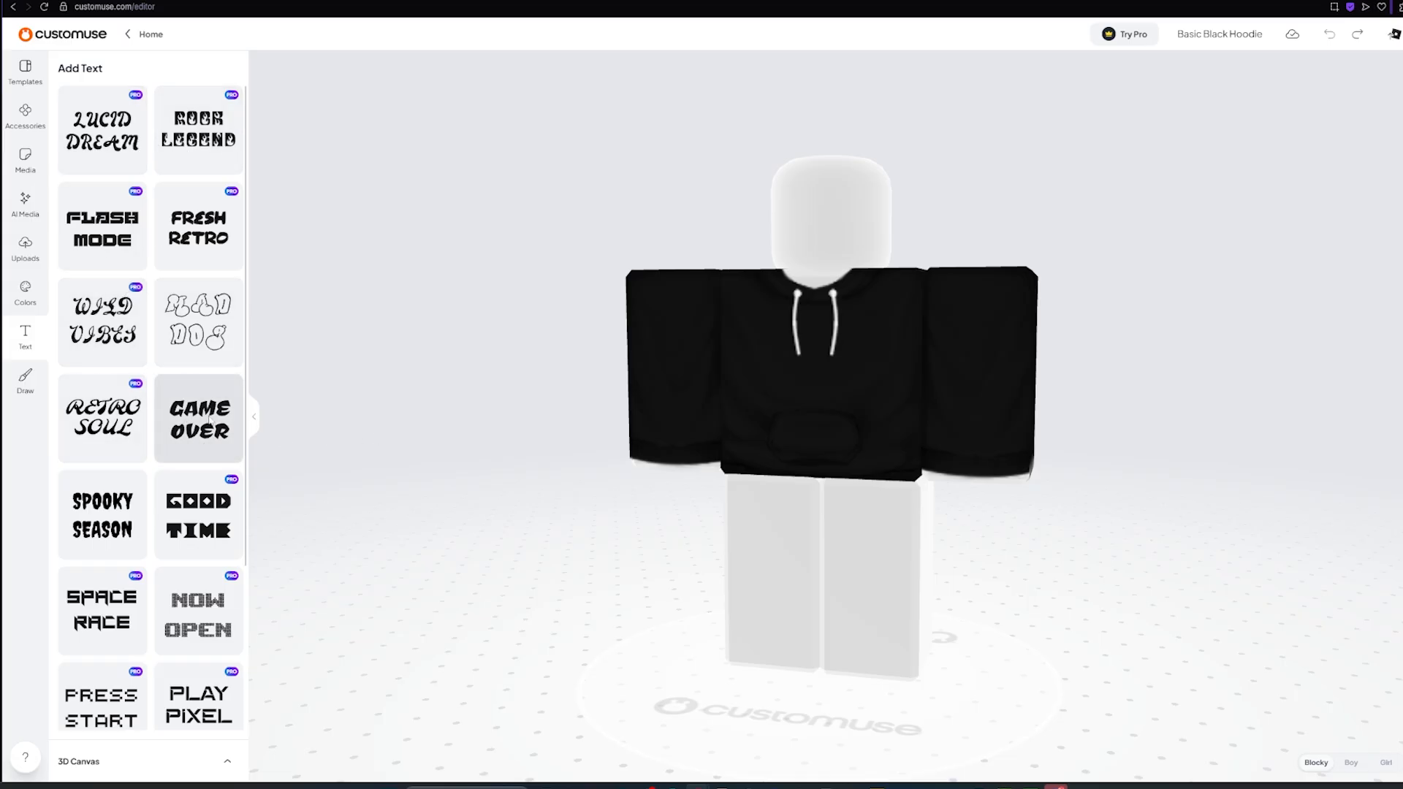
{"action": "left_click", "coordinate": [198, 419]}
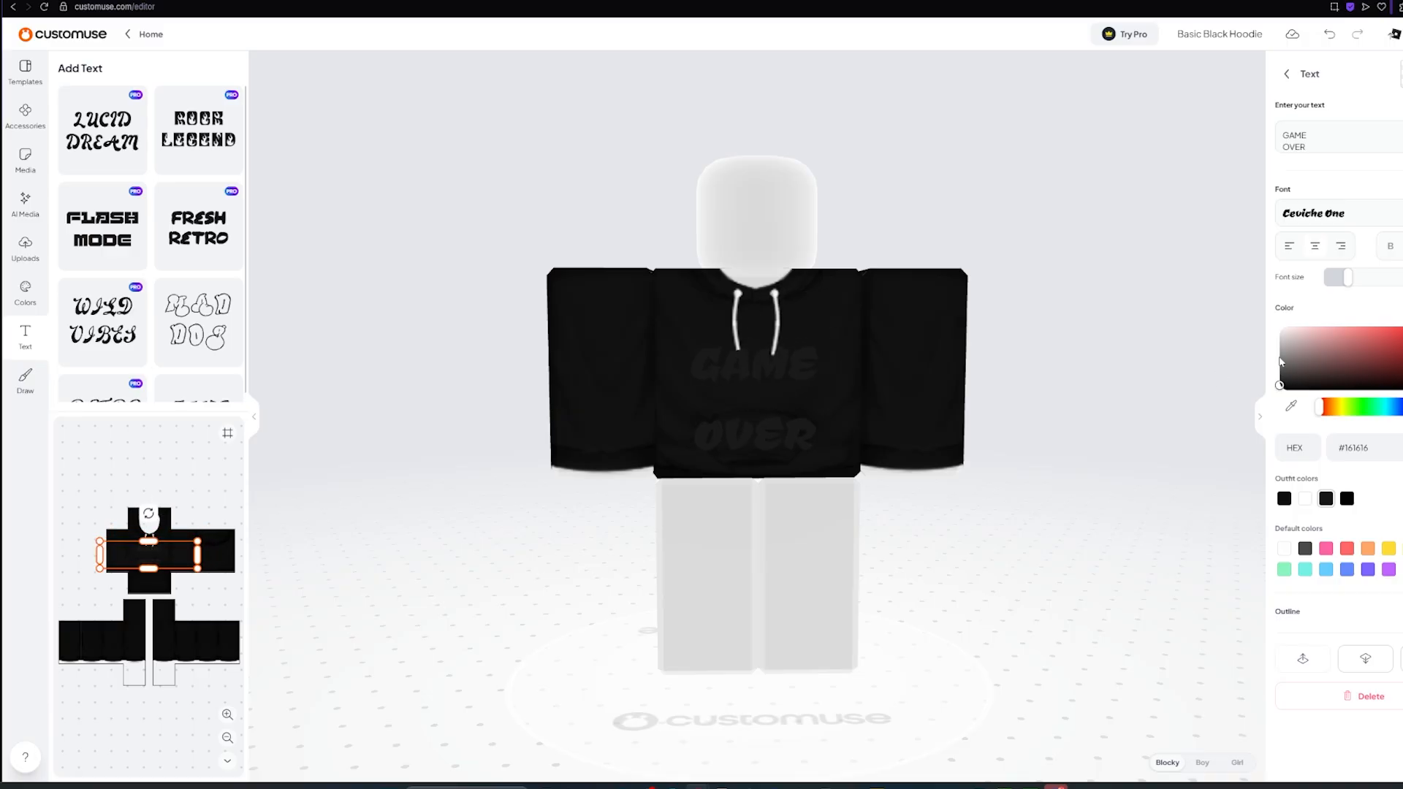
{"action": "type", "text": "subscribe"}
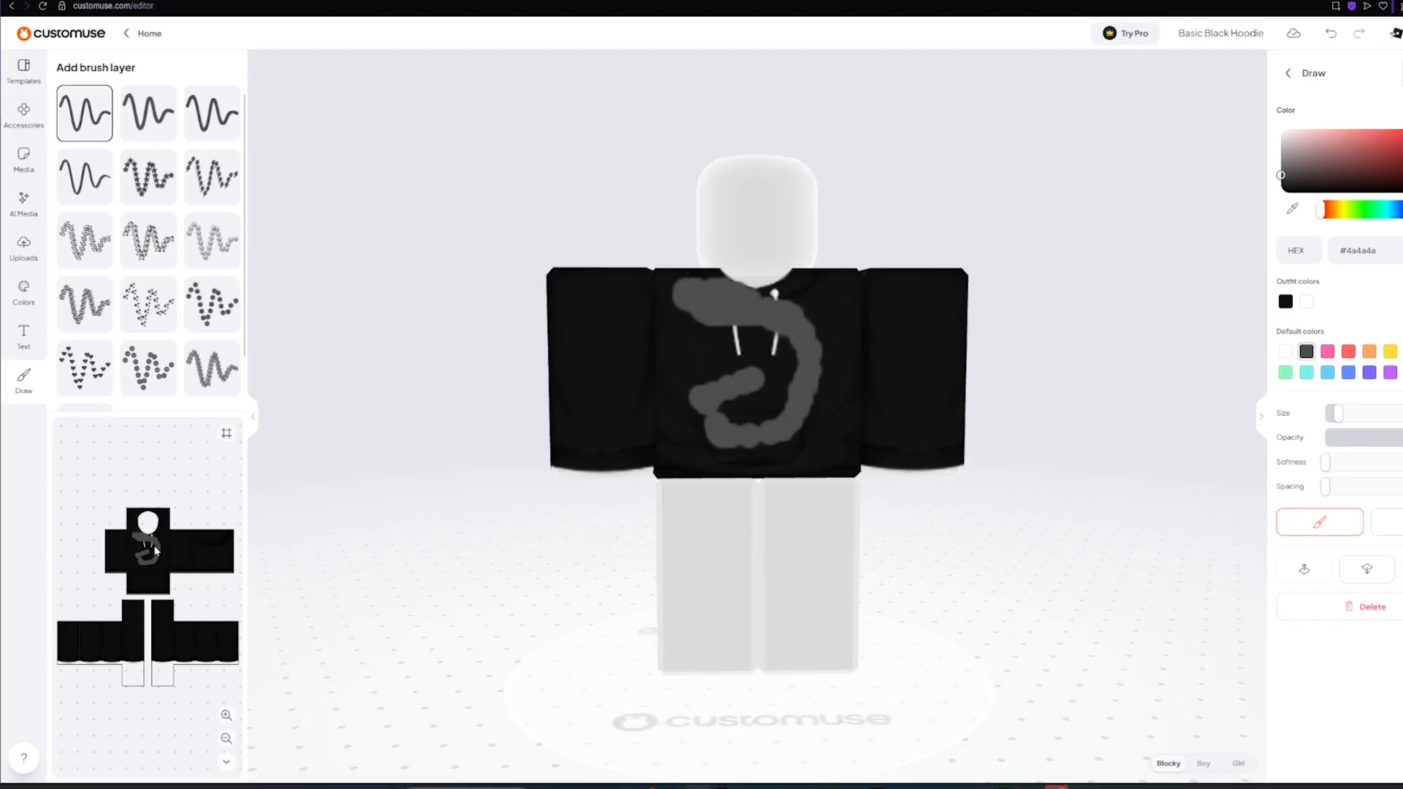
{"action": "left_click", "coordinate": [24, 204]}
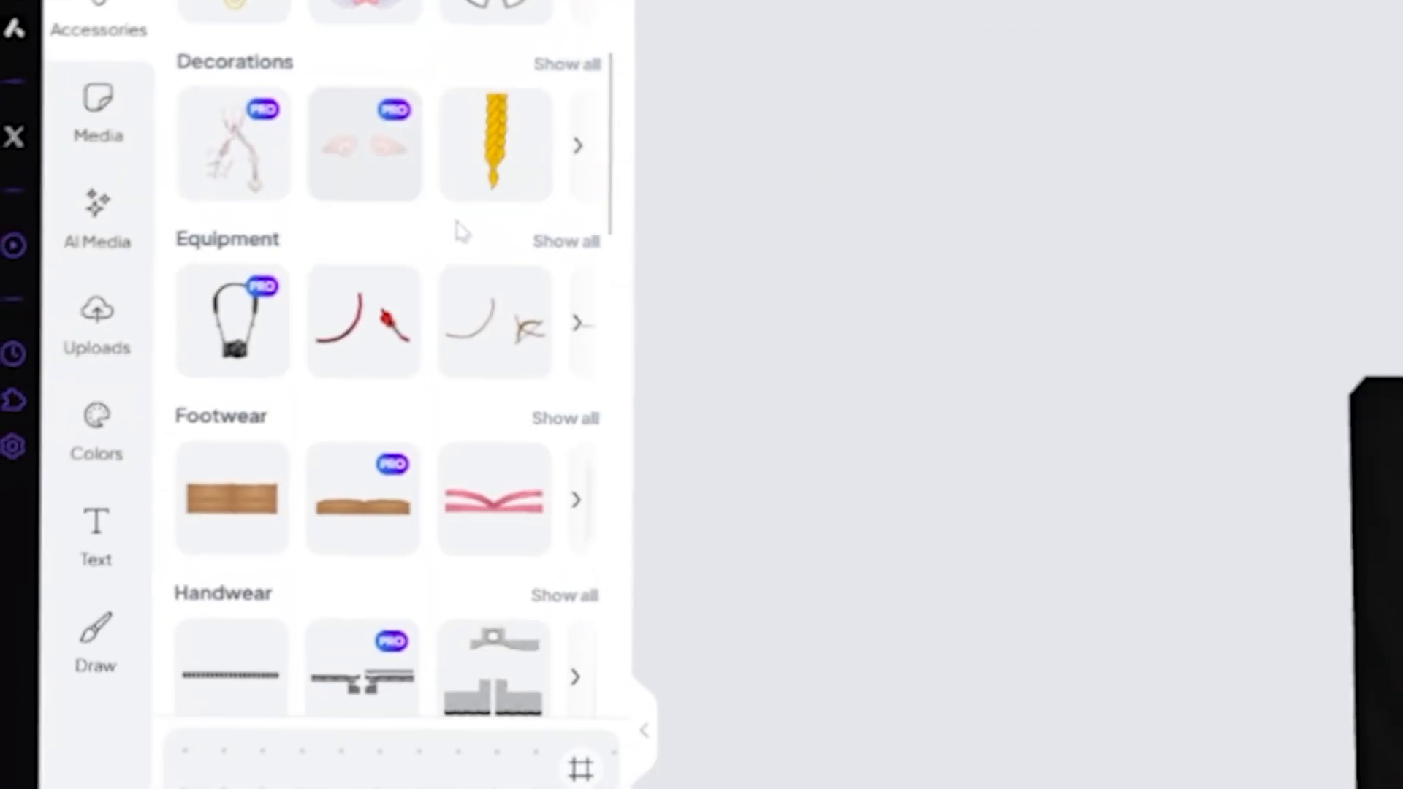
Browse the accessories, check the Media library, and show the image Uploads panel.
{"action": "scroll", "scroll_direction": "down", "scroll_amount": 3}
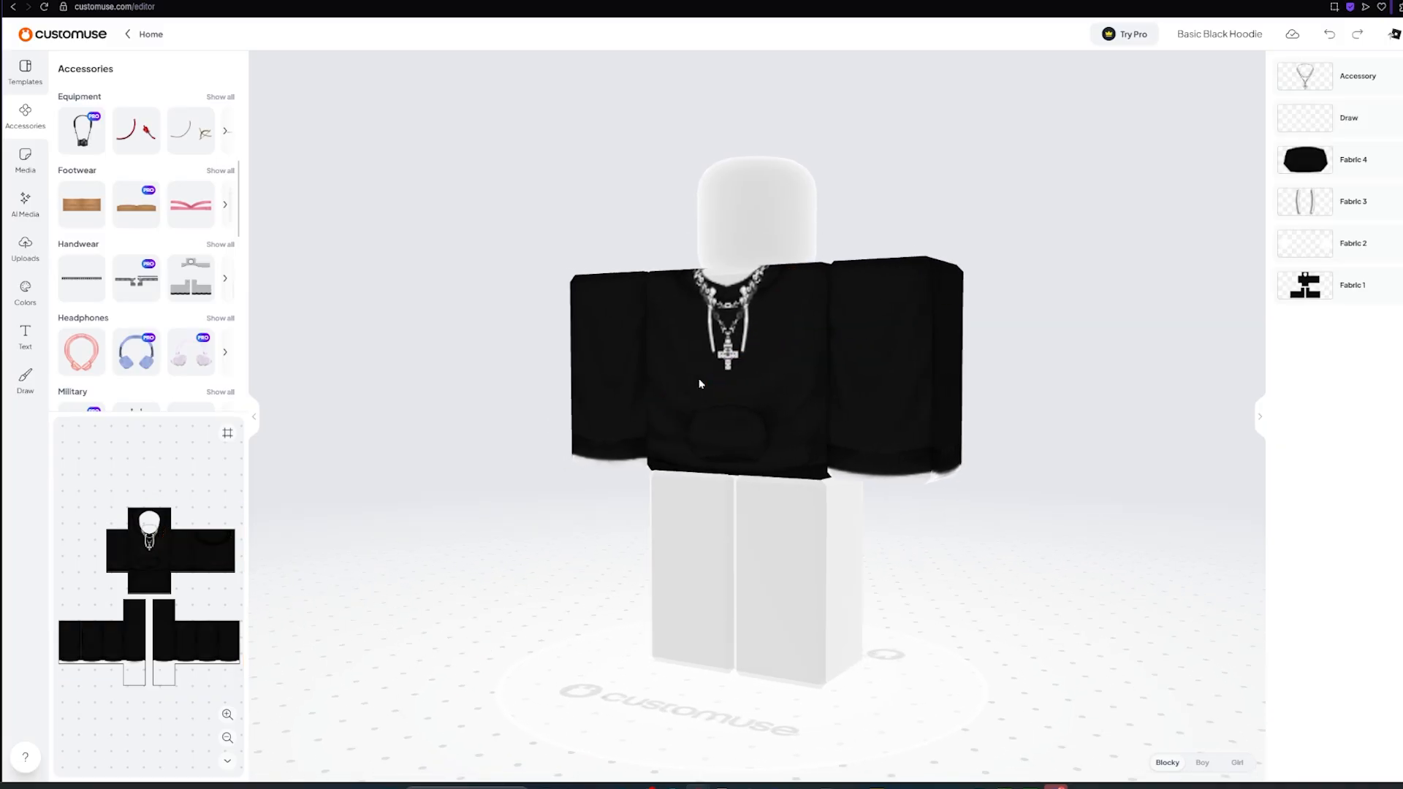
{"action": "left_click", "coordinate": [25, 161]}
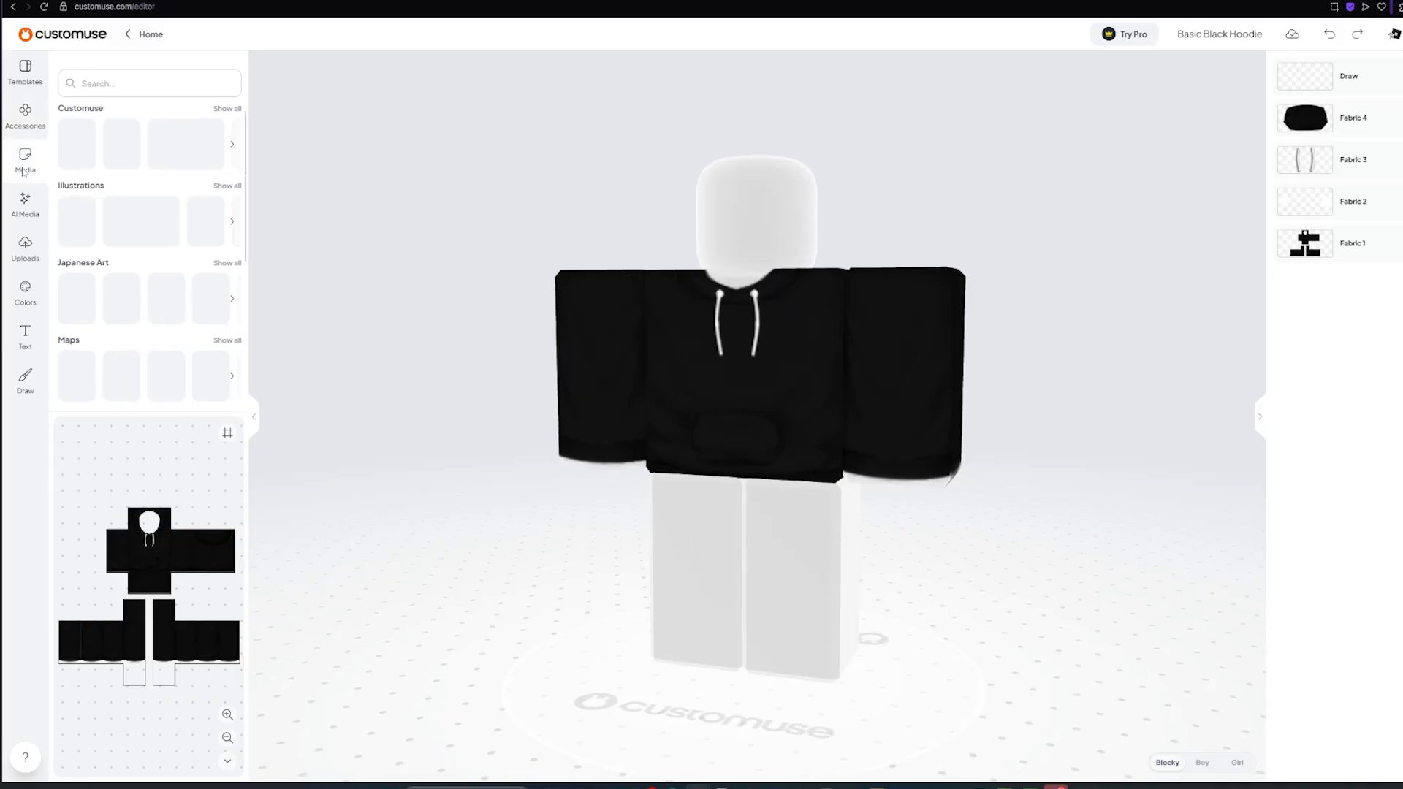
{"action": "left_click", "coordinate": [25, 248]}
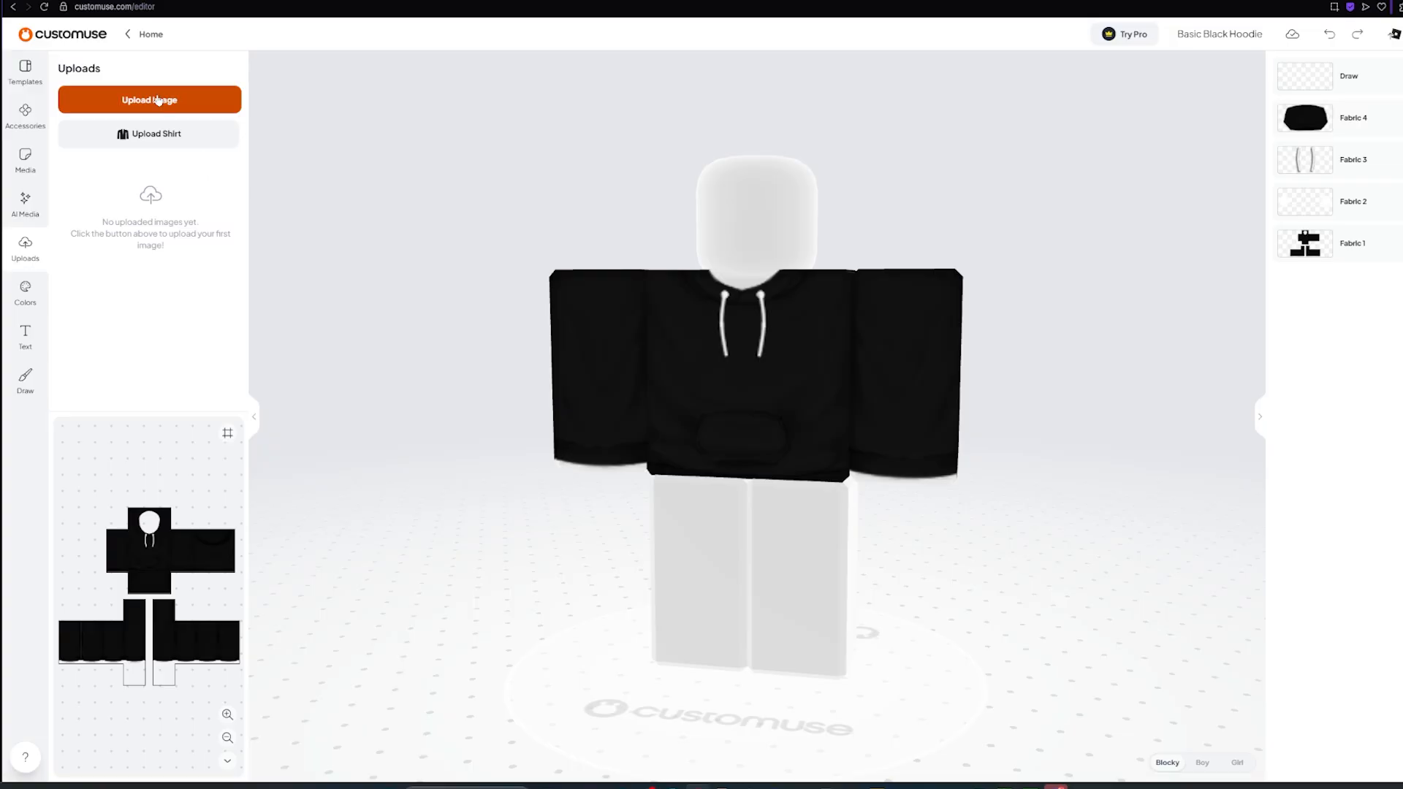
Upload the hat logo and cross images for the hoodie's chest and sleeve.
{"action": "left_click", "coordinate": [149, 99]}
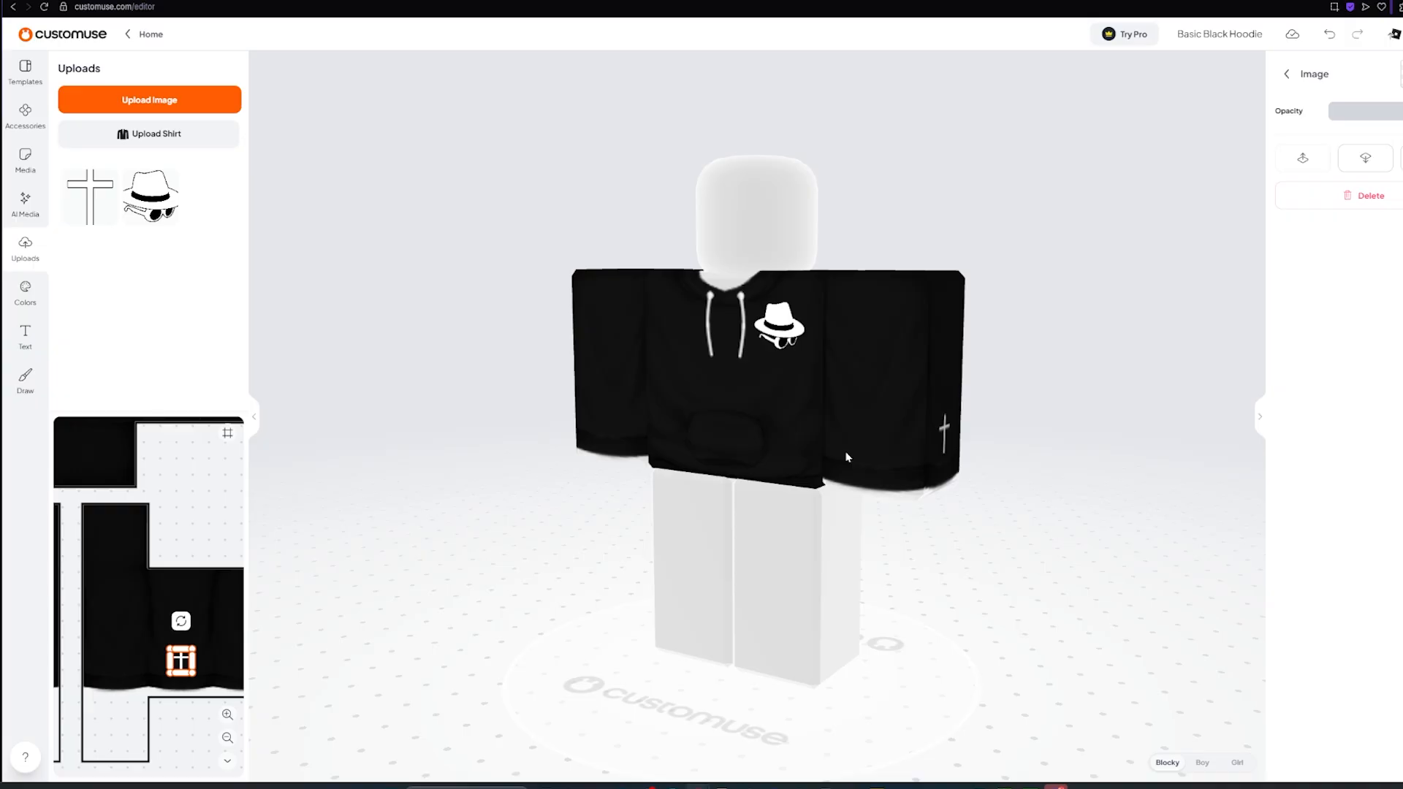
{"action": "mouse_move", "coordinate": [1200, 118]}
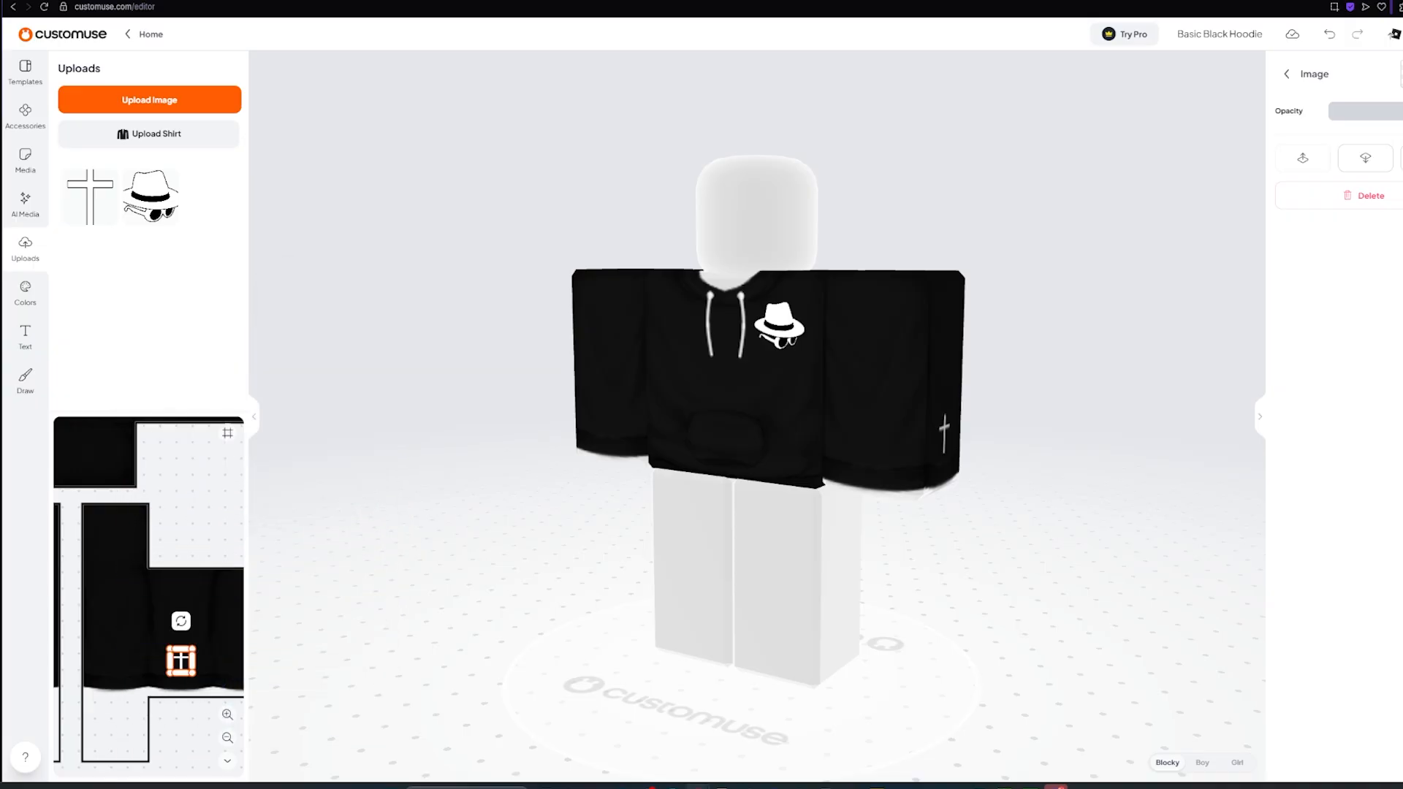
Publish the hoodie design with the title 'Geoff merch'.
{"action": "left_click", "coordinate": [1393, 34]}
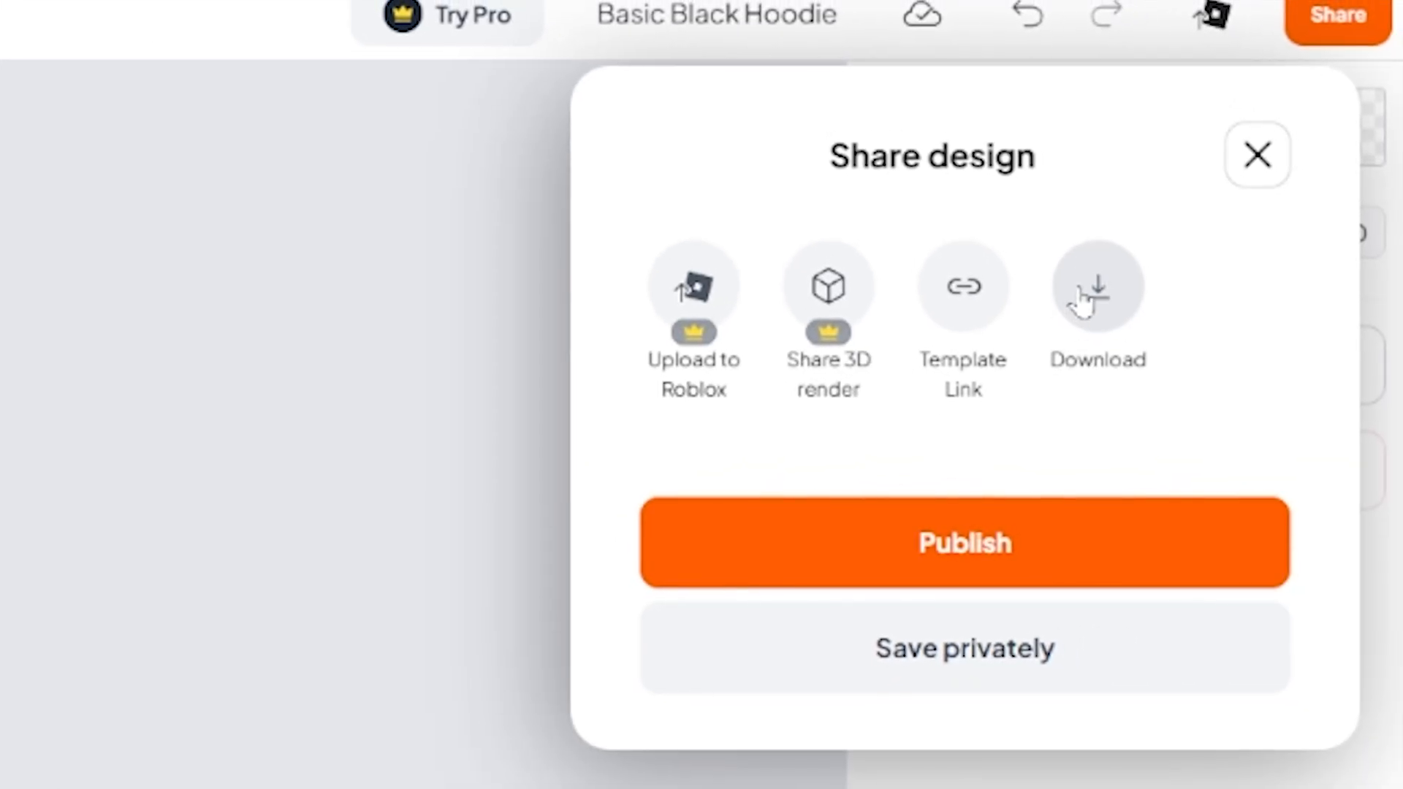
{"action": "left_click", "coordinate": [963, 542]}
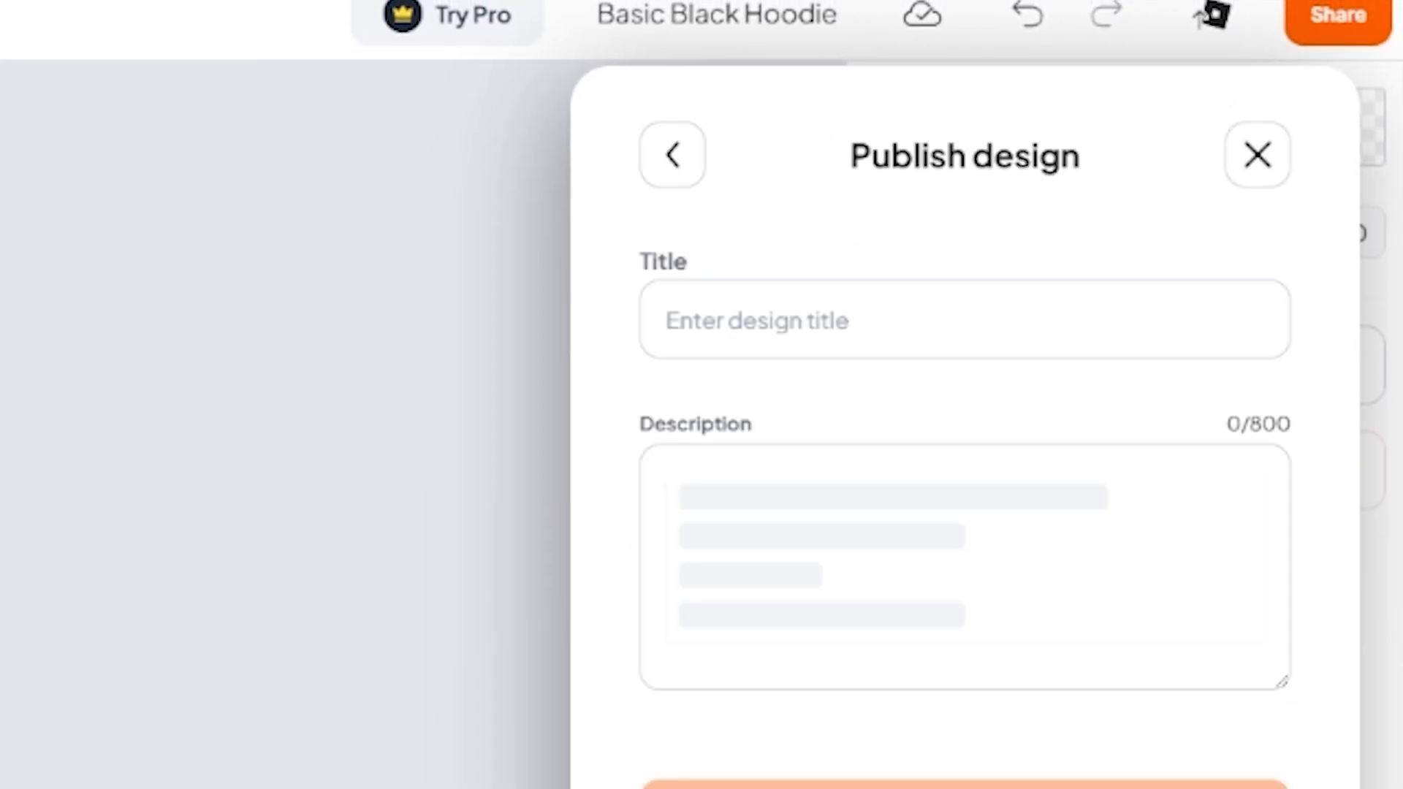
{"action": "left_click", "coordinate": [963, 320]}
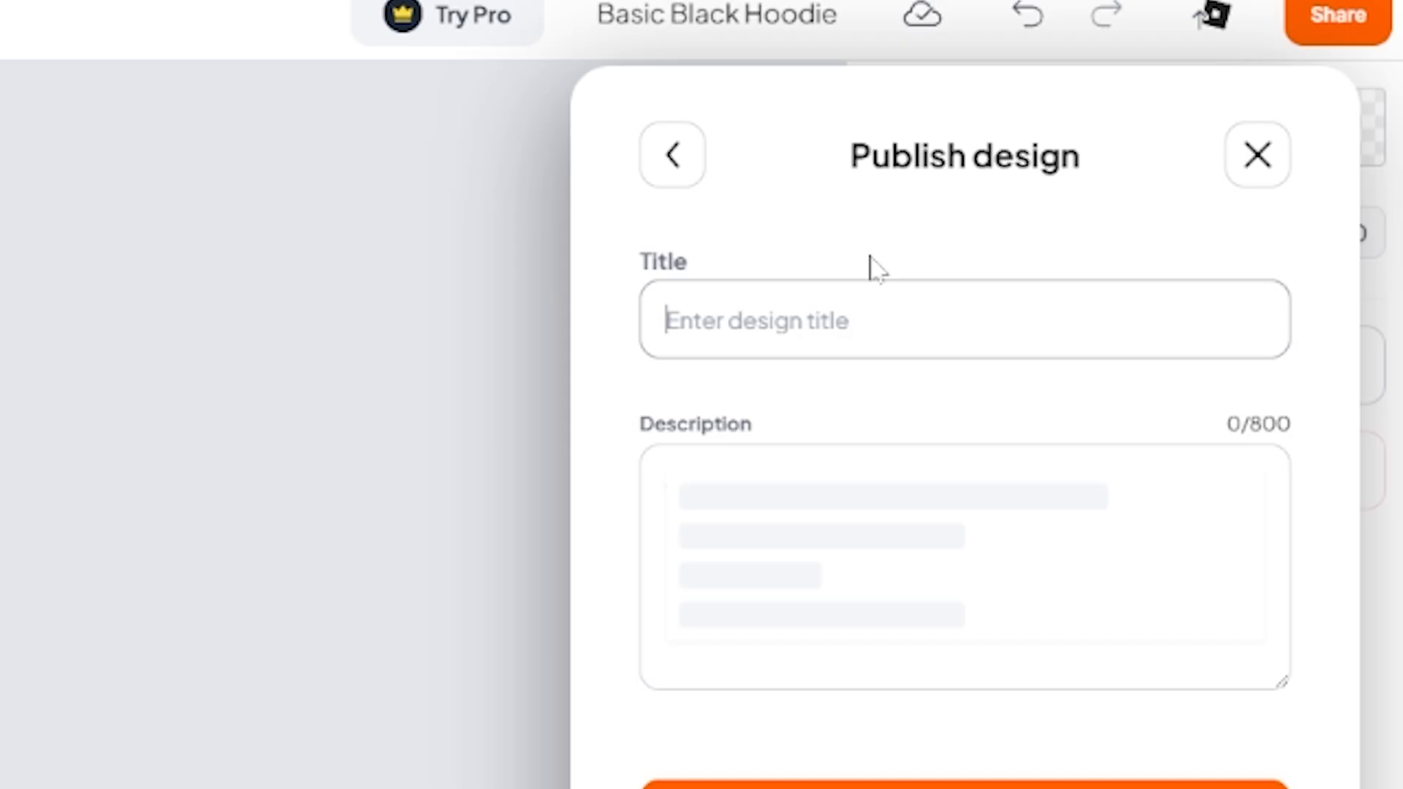
{"action": "type", "text": "Geoff merch"}
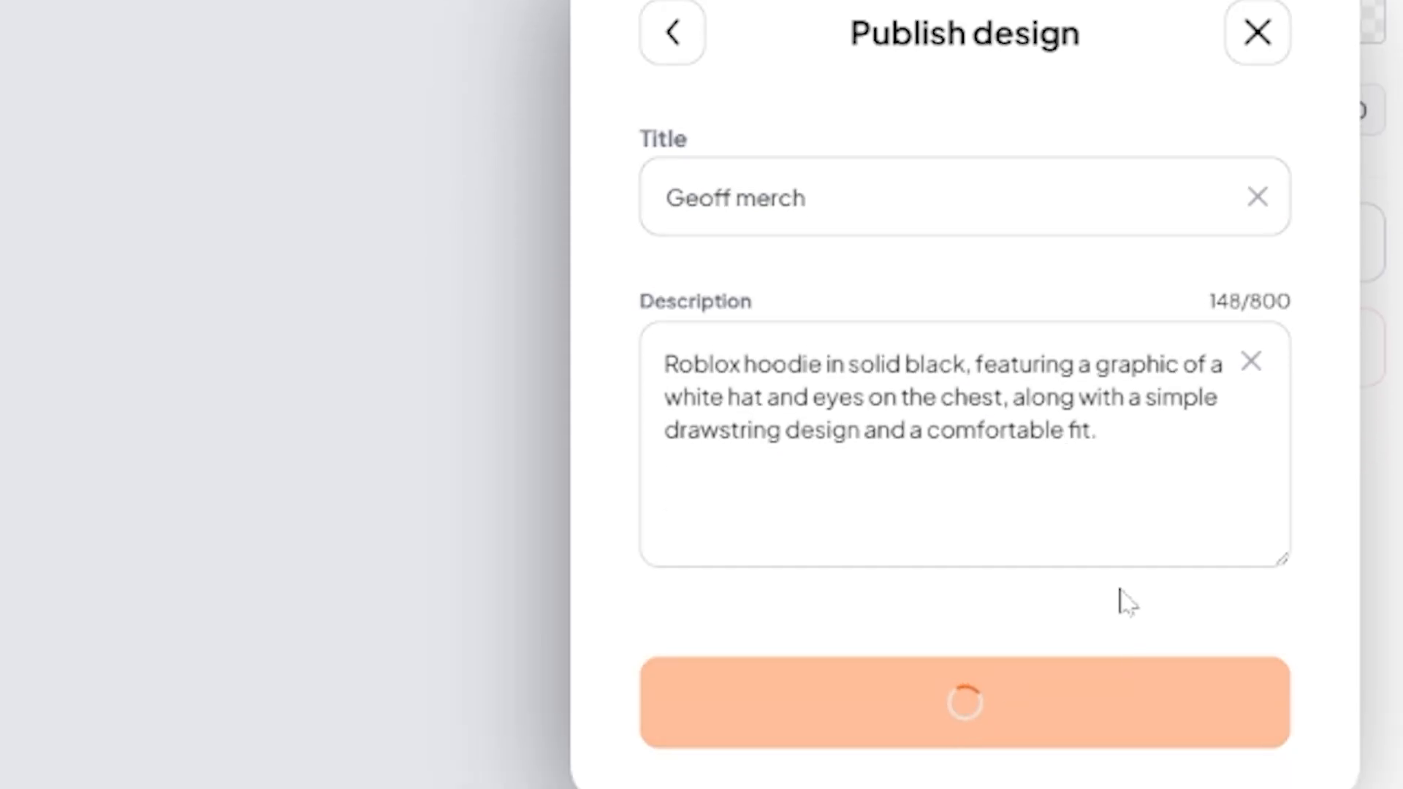
{"action": "left_click", "coordinate": [964, 703]}
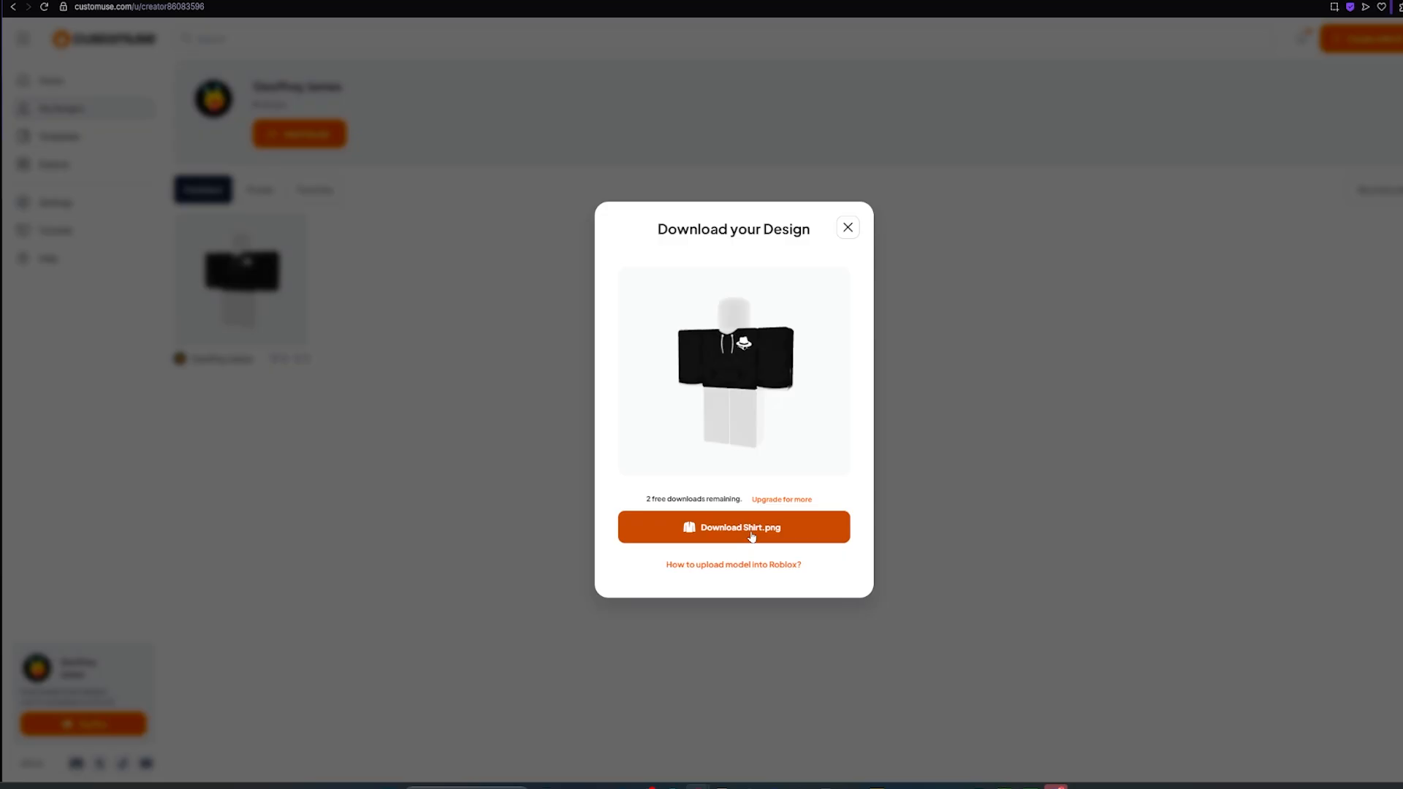
Download the Shirt.png clothing template of the design.
{"action": "left_click", "coordinate": [734, 528]}
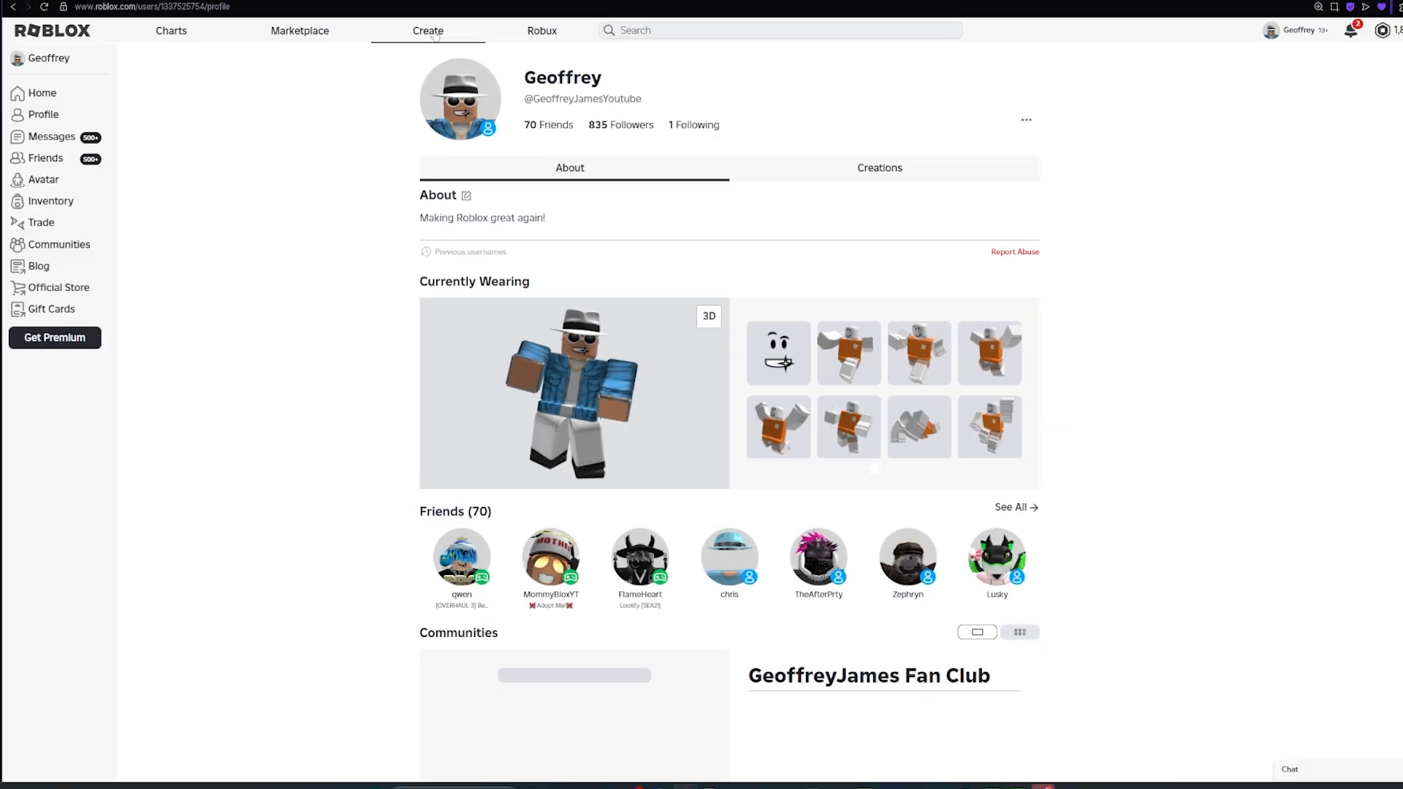
From the Creator Hub dashboard, reach Avatar Item creations and start a new asset upload.
{"action": "left_click", "coordinate": [427, 30]}
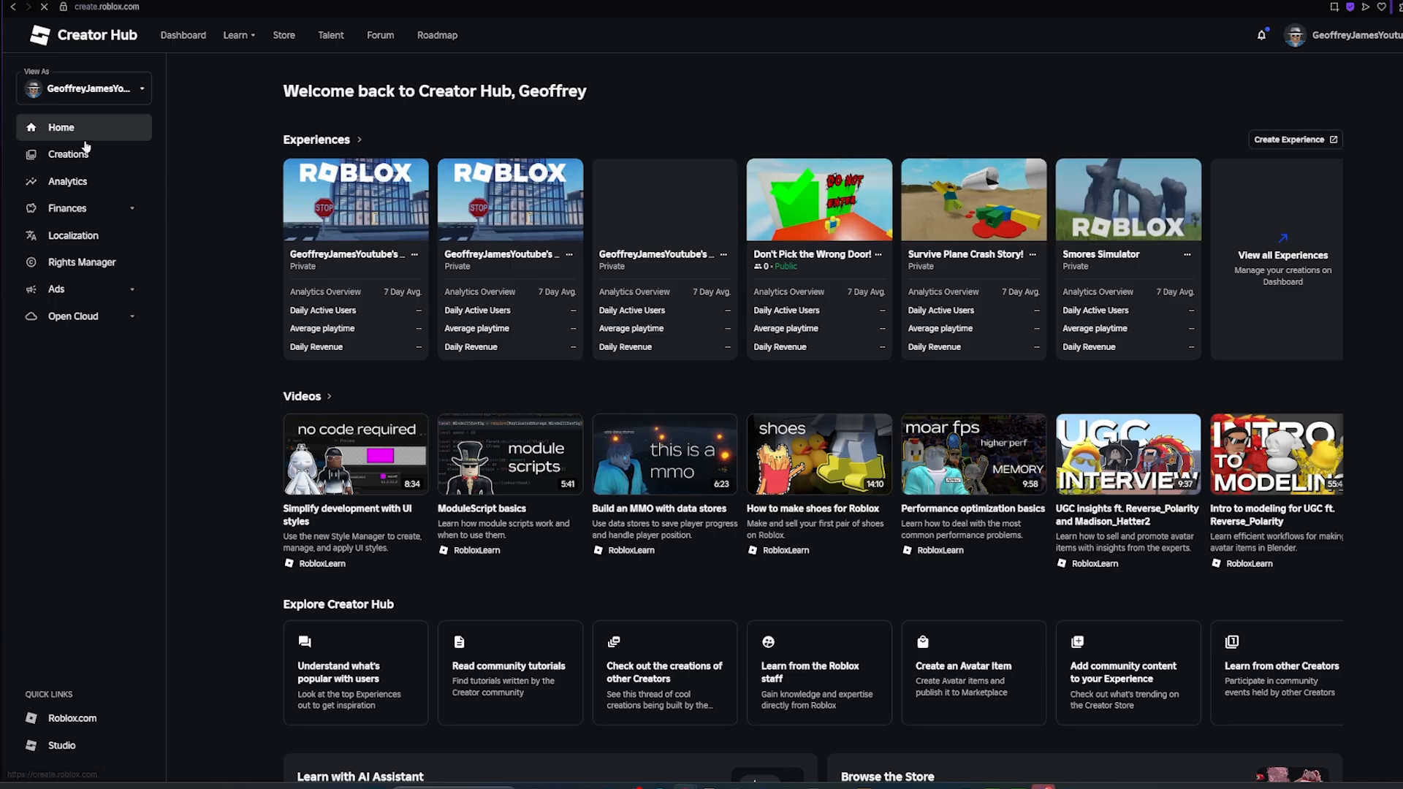
{"action": "left_click", "coordinate": [69, 153]}
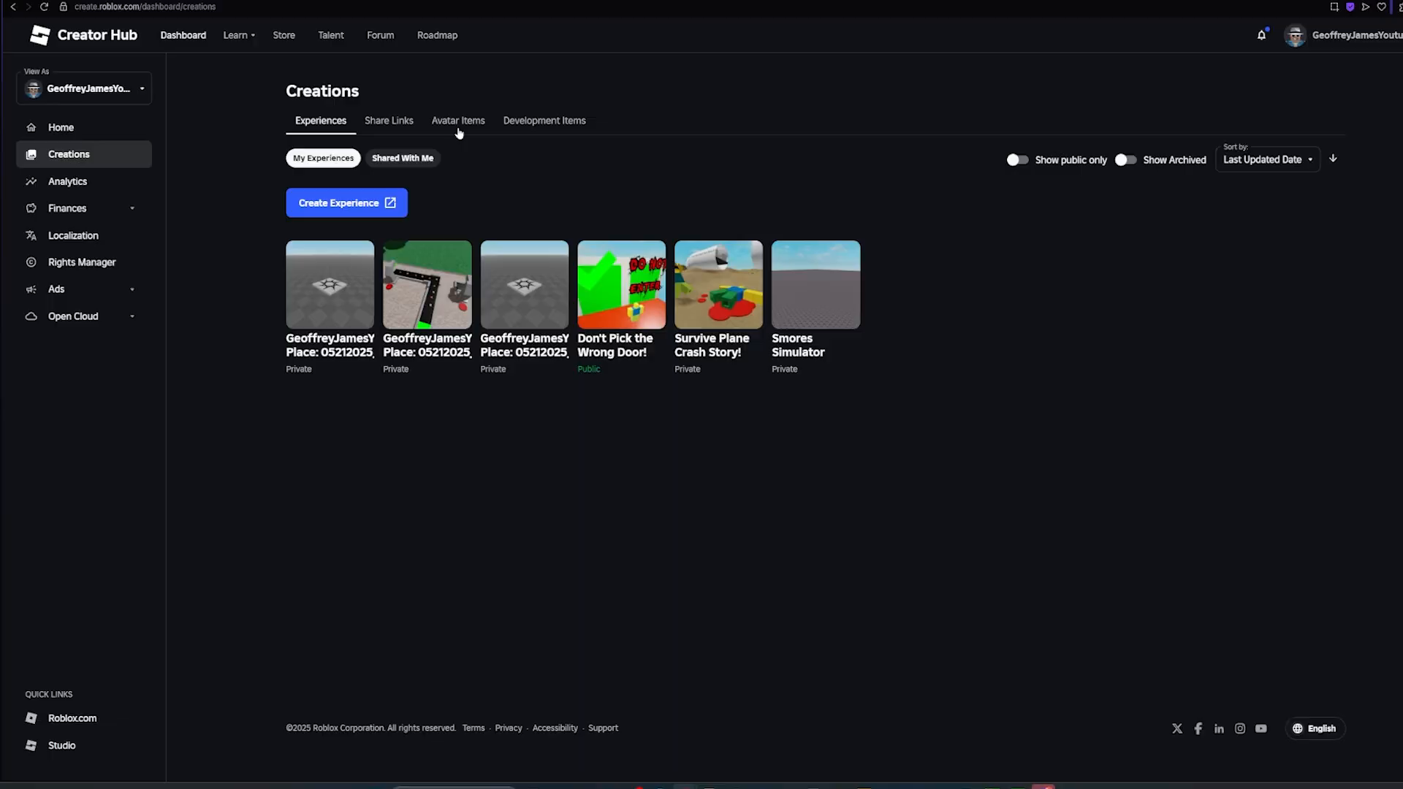
{"action": "left_click", "coordinate": [457, 120]}
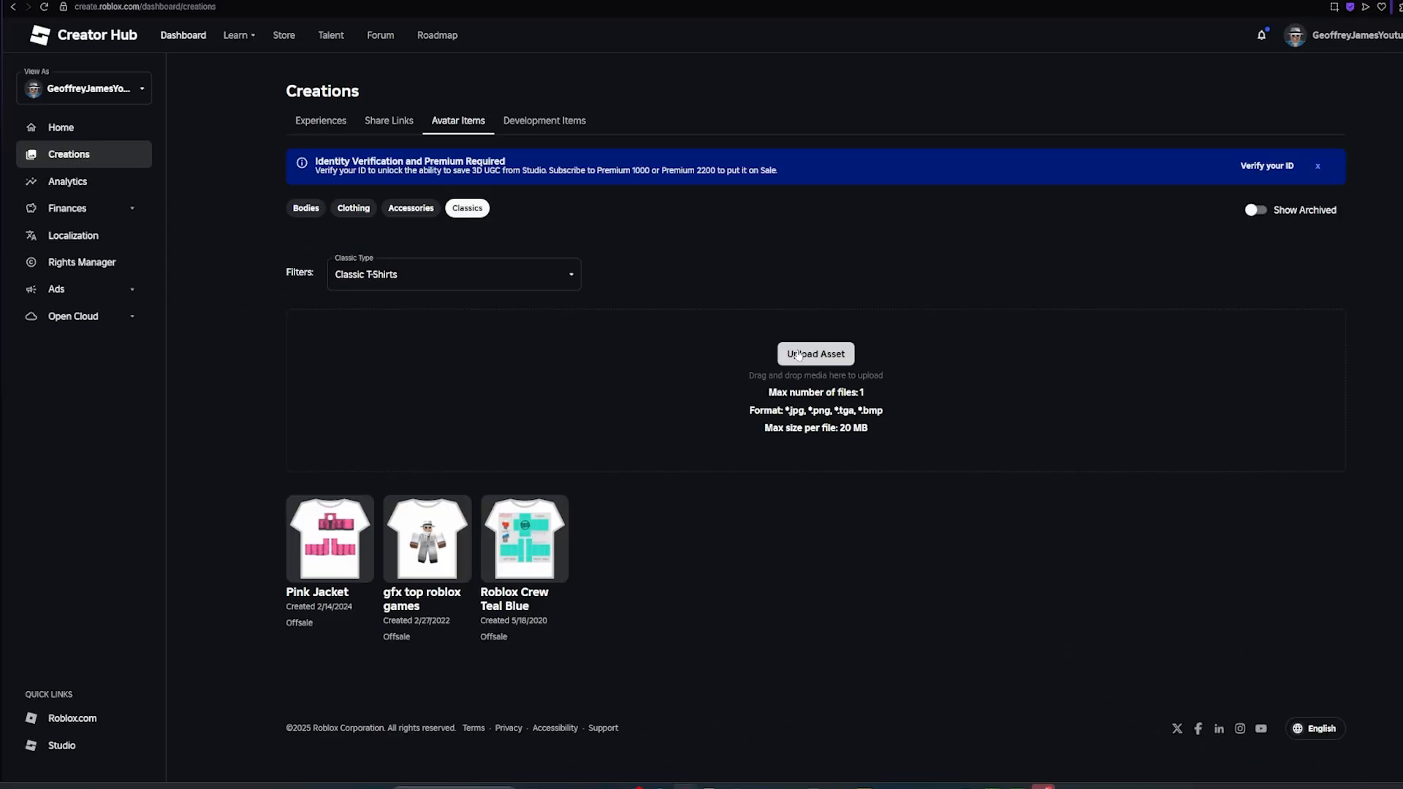
{"action": "left_click", "coordinate": [814, 354]}
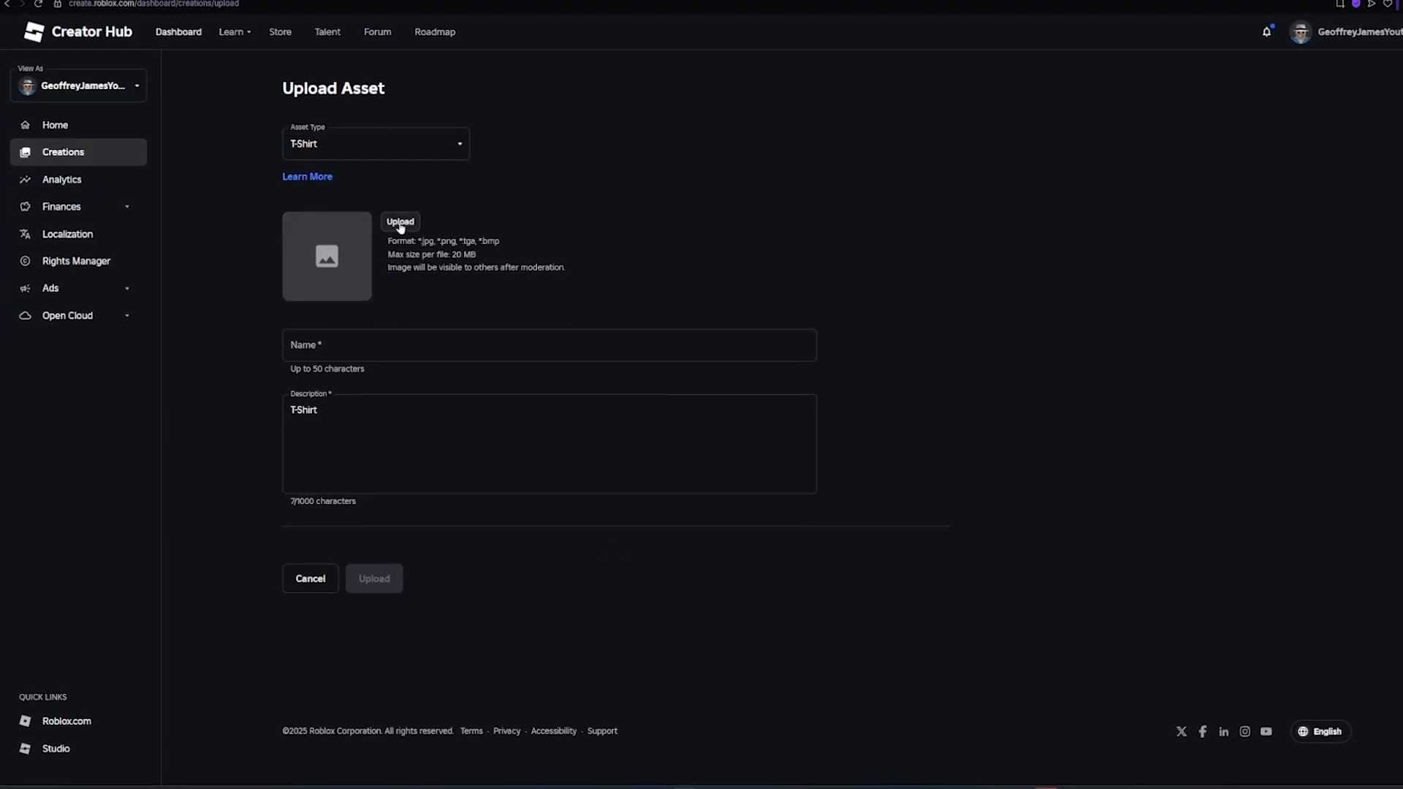
Fill the upload form with Shirt (2).png, name 'GJ Merch', description 'Buy my merch!', asset type Shirt.
{"action": "left_click", "coordinate": [400, 222]}
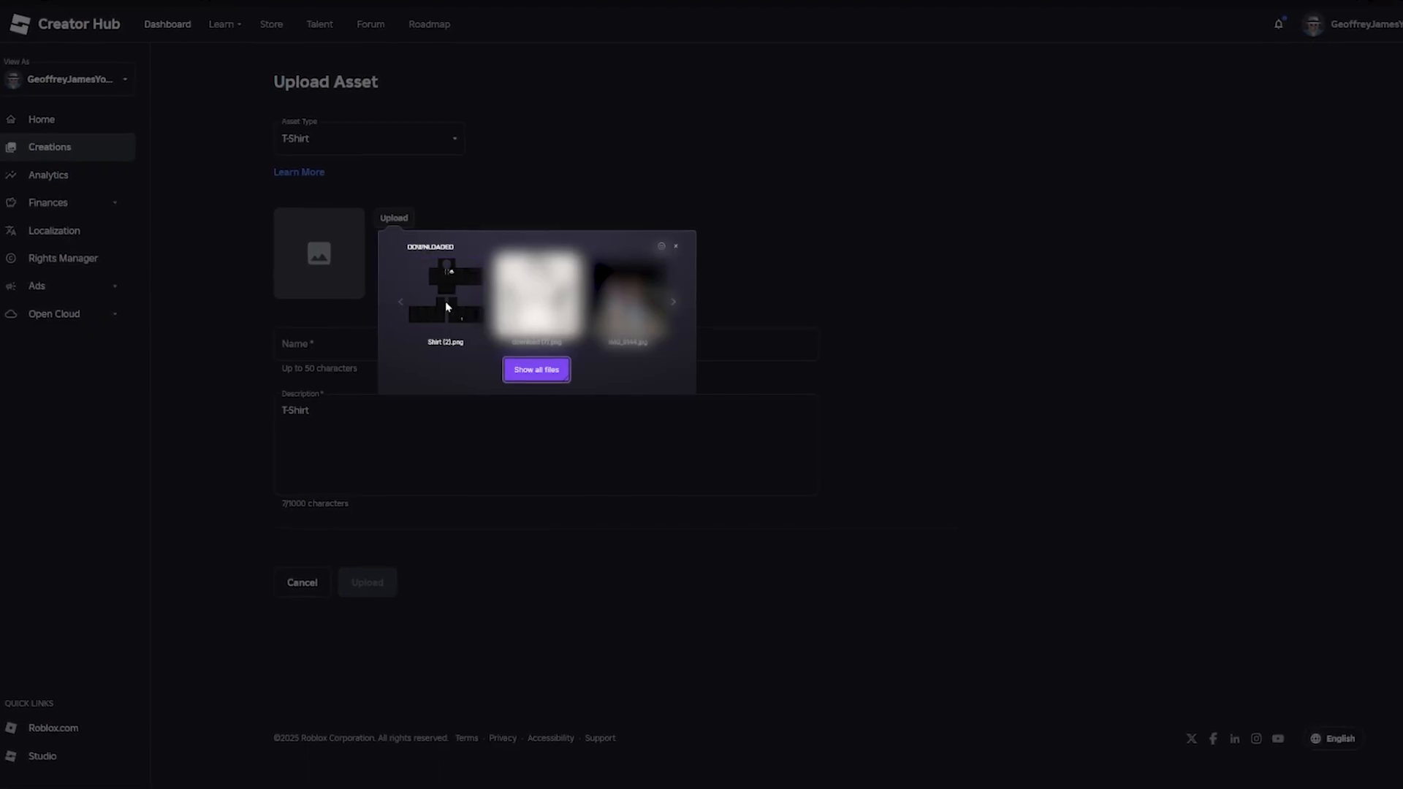
{"action": "left_click", "coordinate": [444, 295]}
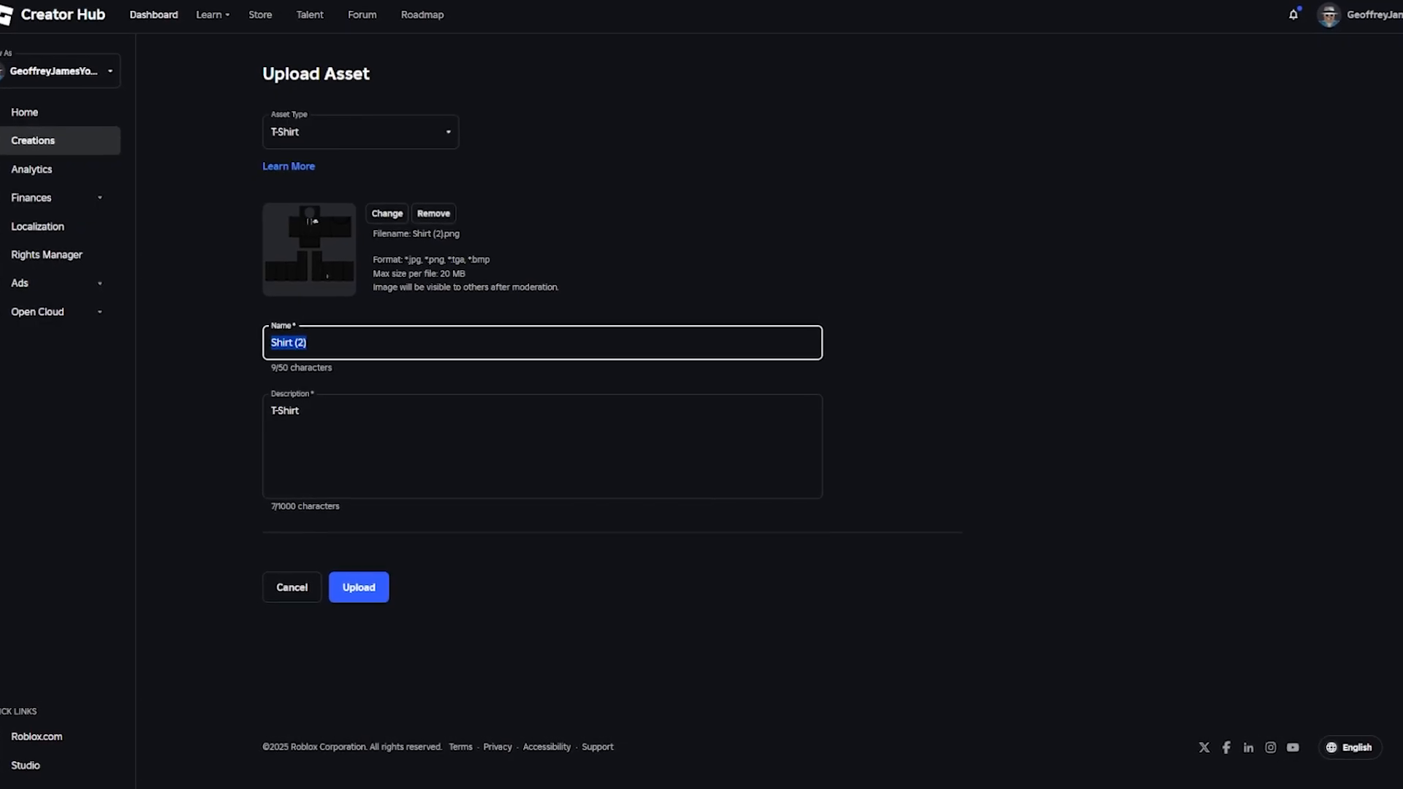
{"action": "type", "text": "GJ Merch"}
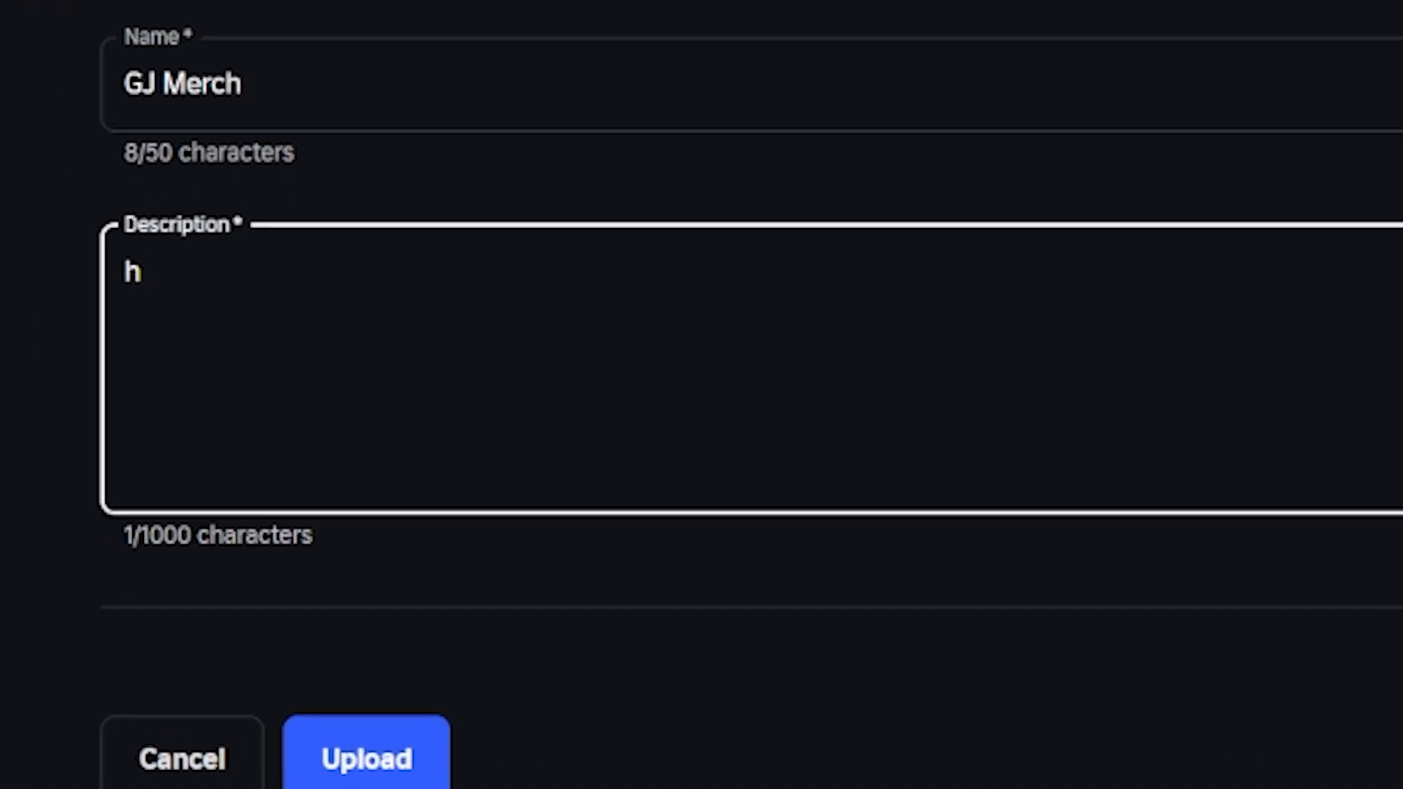
{"action": "type", "text": "My"}
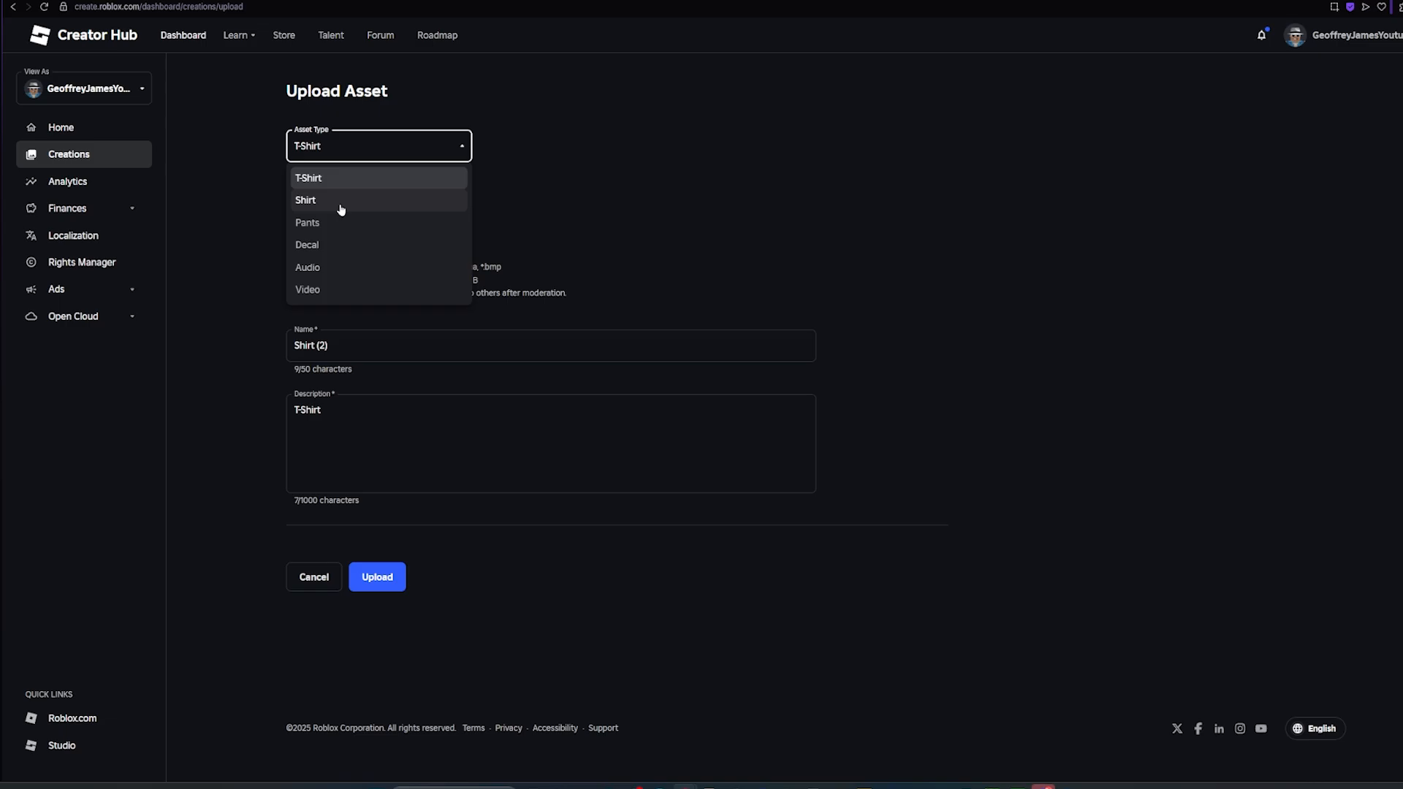
{"action": "left_click", "coordinate": [305, 200]}
{"action": "type", "text": "Buy my merch!"}
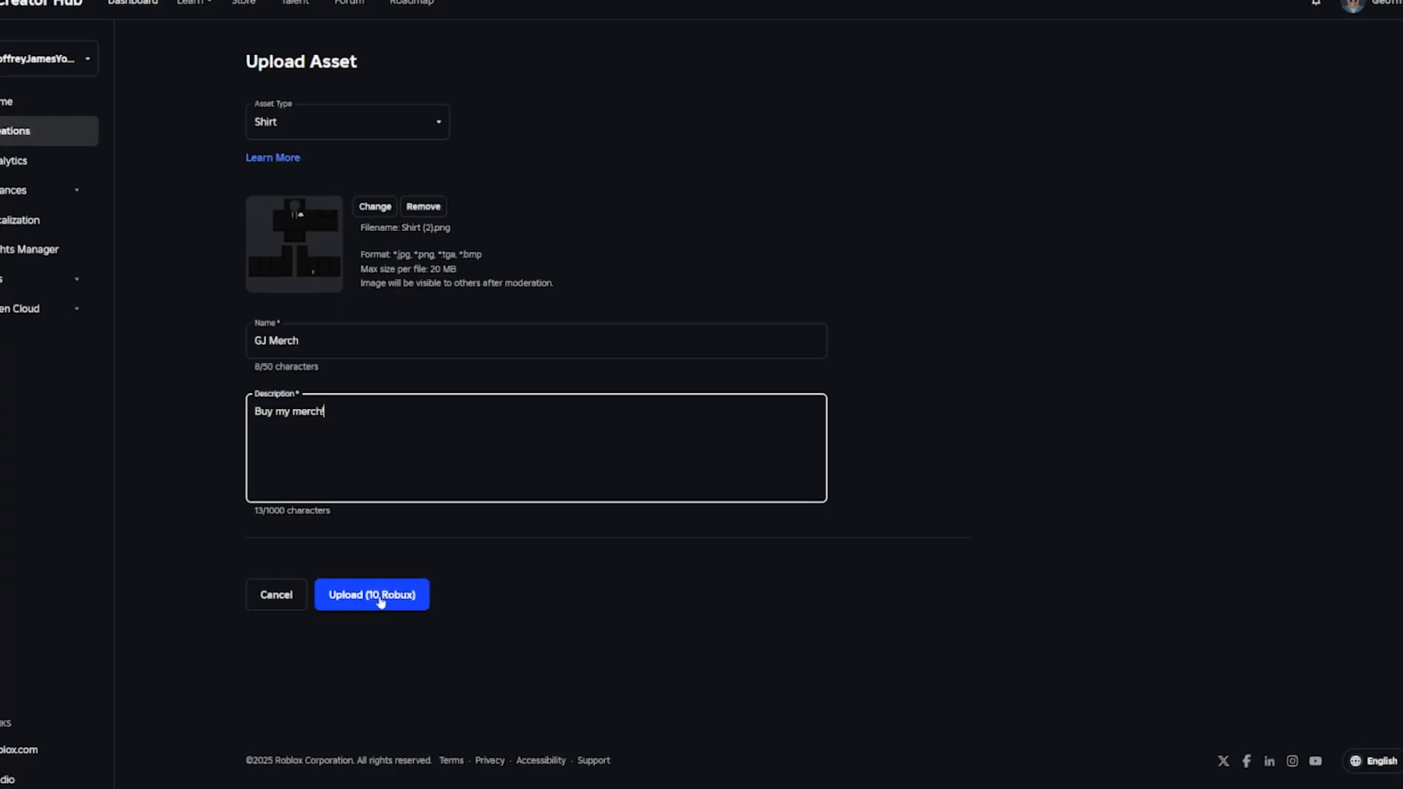
Upload the GJ Merch shirt, confirming the 10 Robux fee.
{"action": "left_click", "coordinate": [373, 595]}
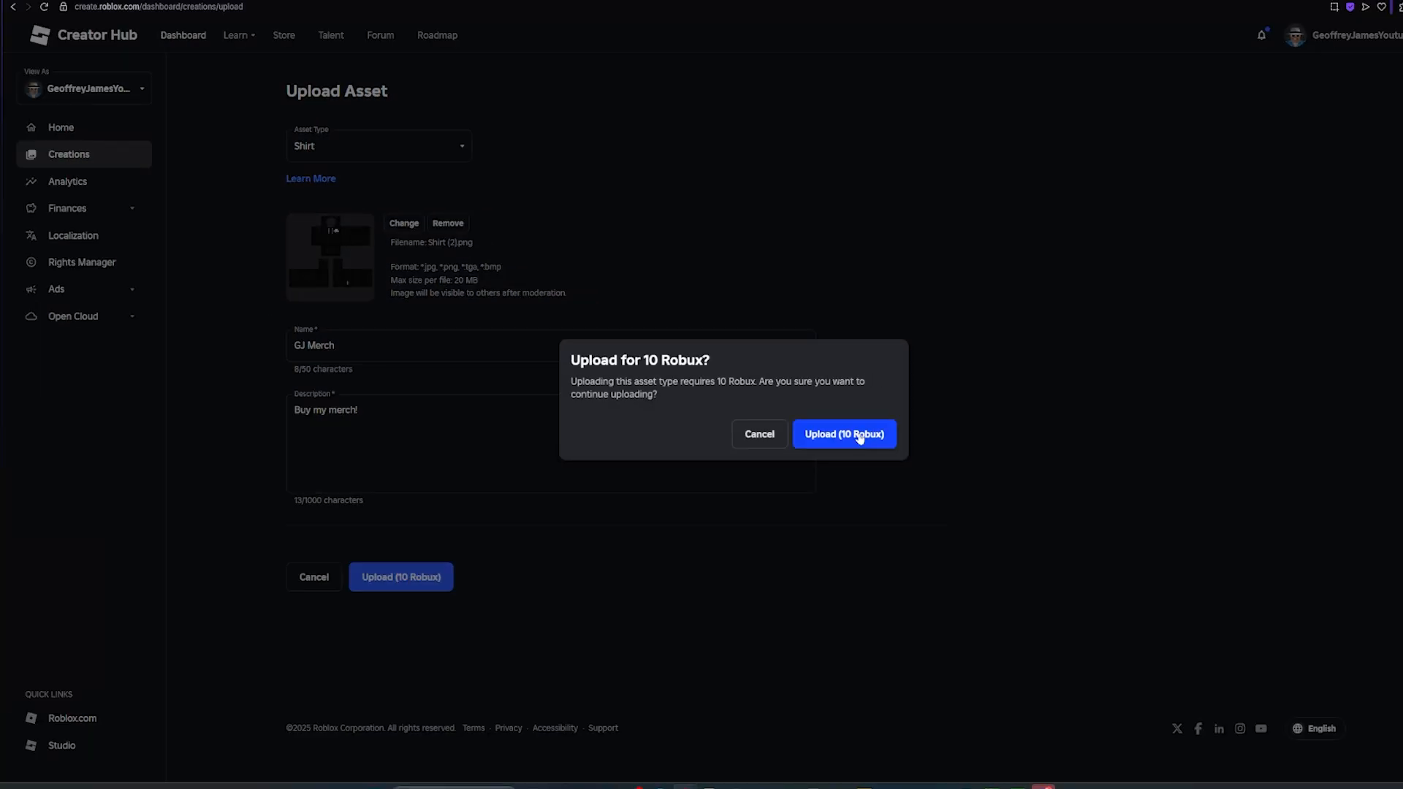
{"action": "left_click", "coordinate": [843, 434]}
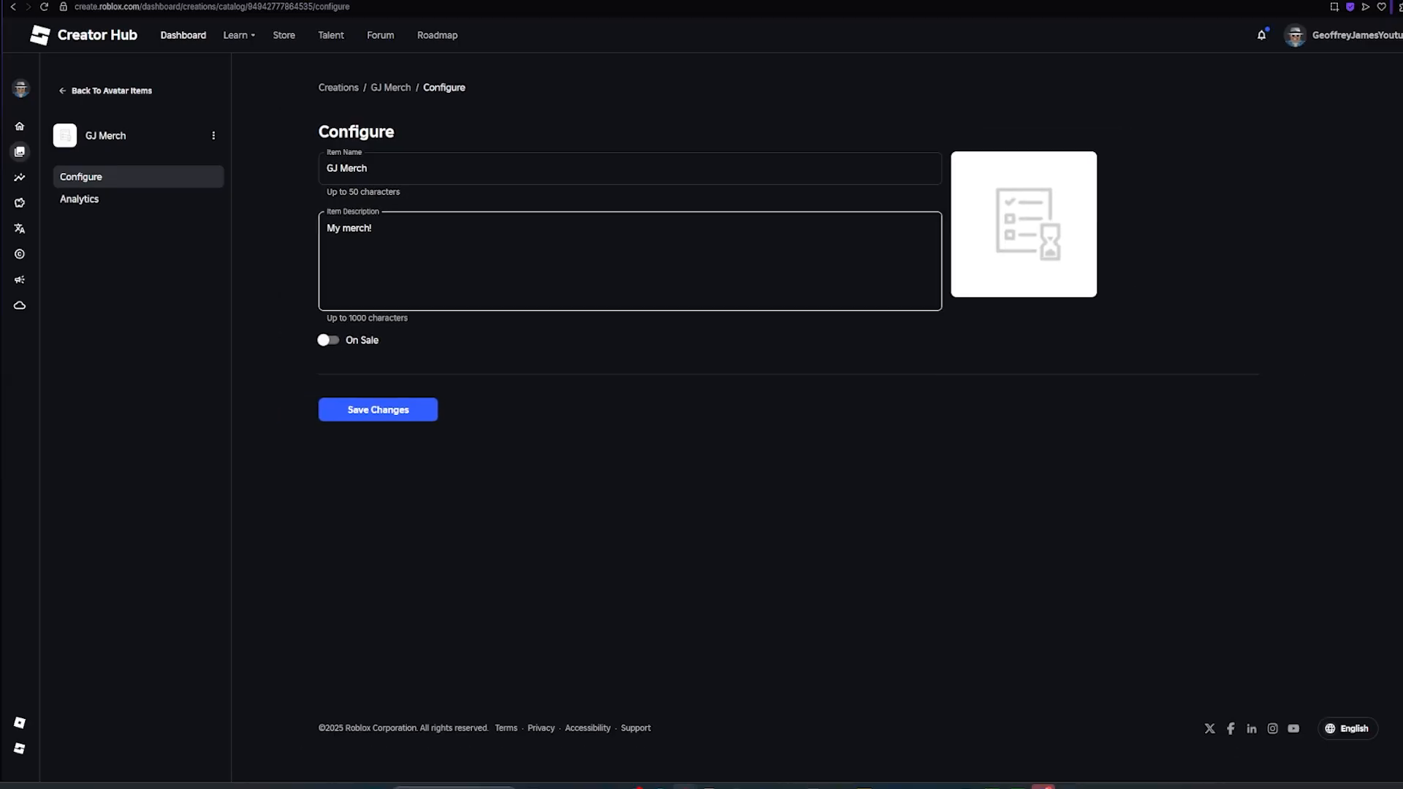
Switch GJ Merch to On Sale with a price of 10.
{"action": "left_click", "coordinate": [326, 341]}
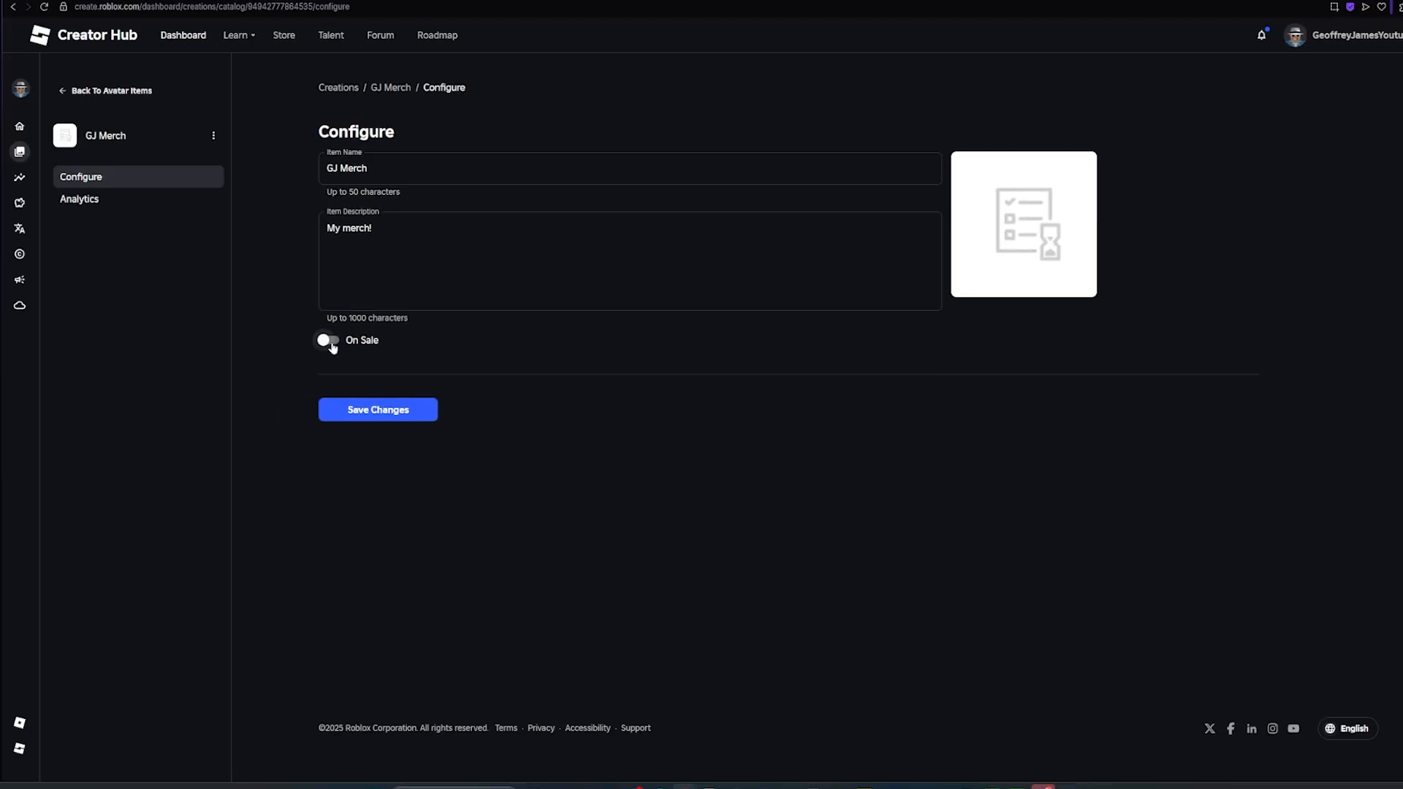
{"action": "left_click", "coordinate": [326, 341]}
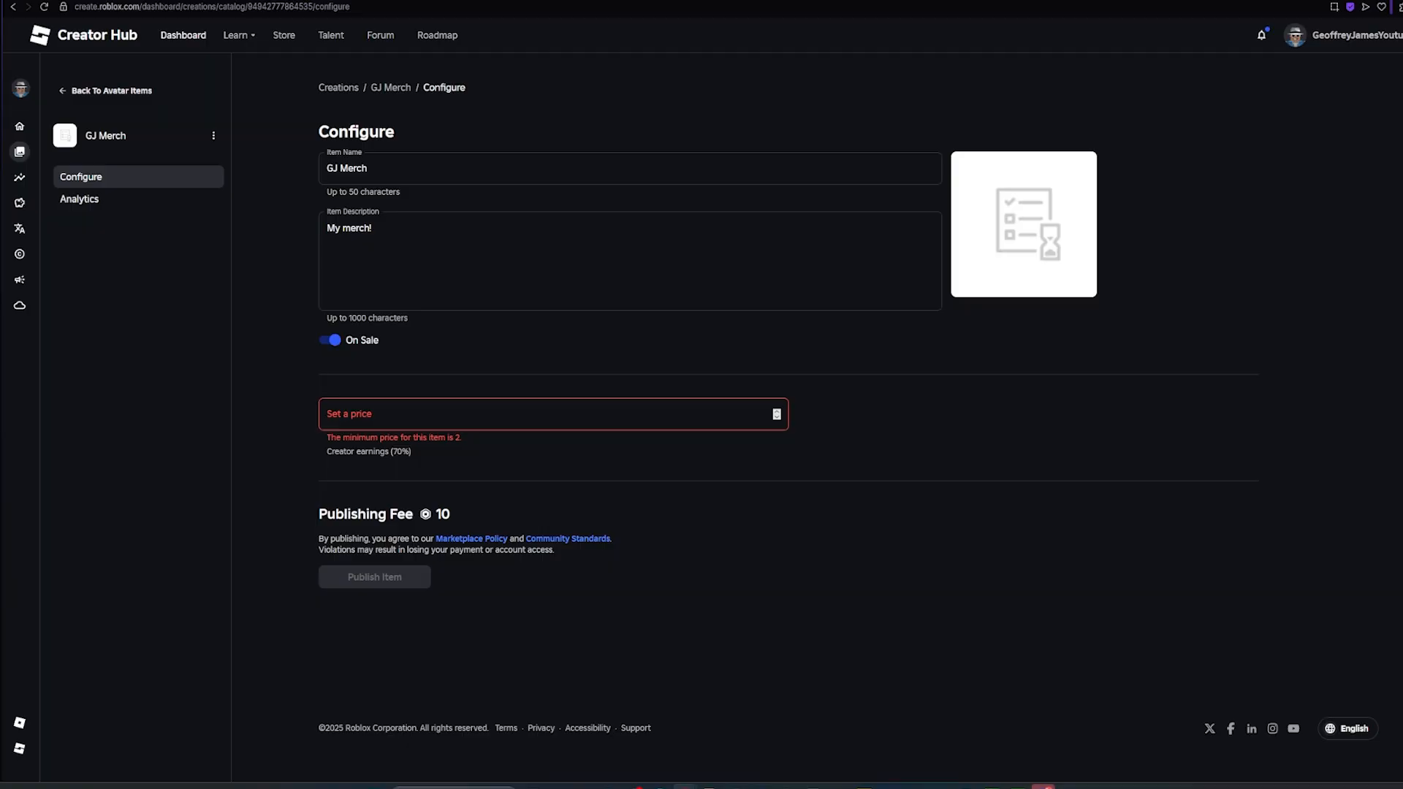
{"action": "type", "text": "10"}
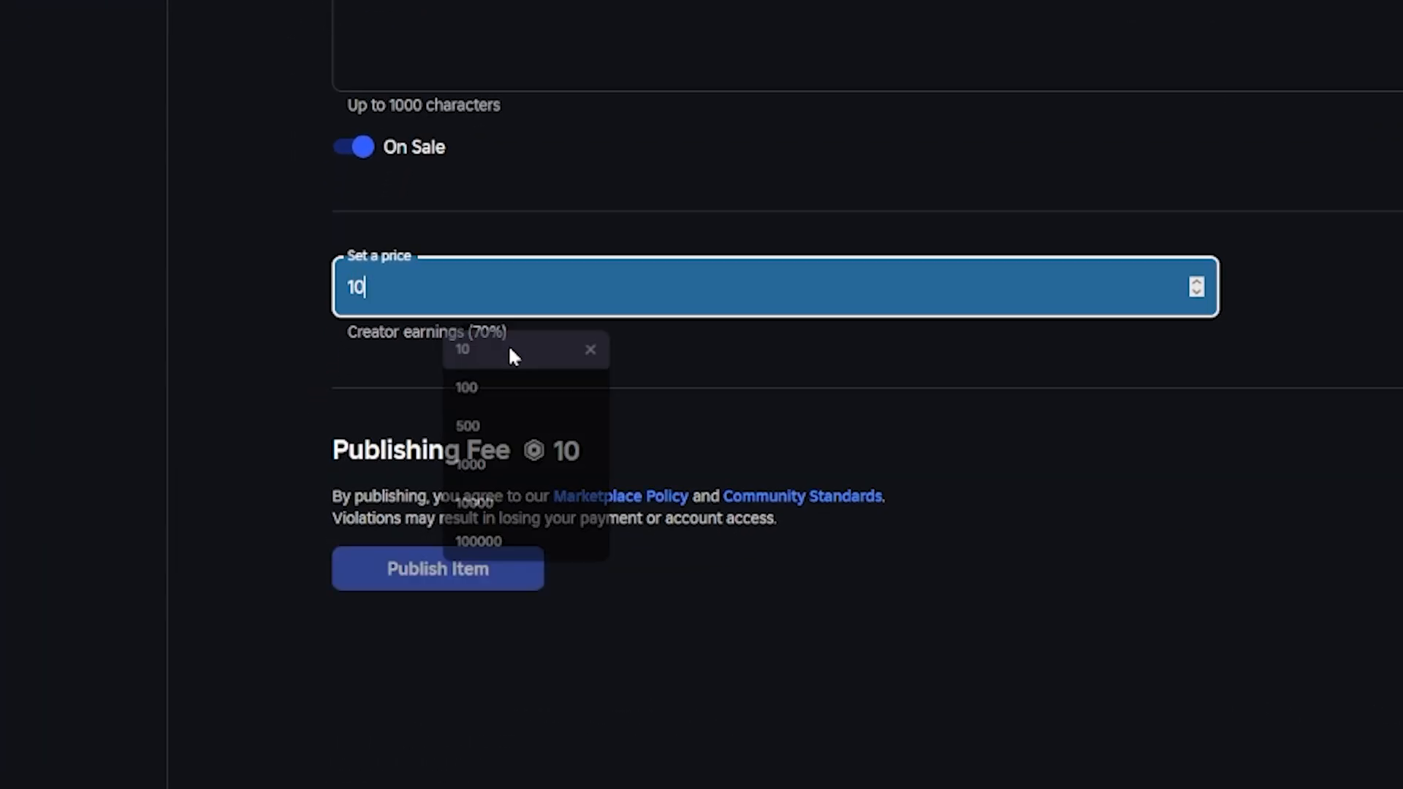